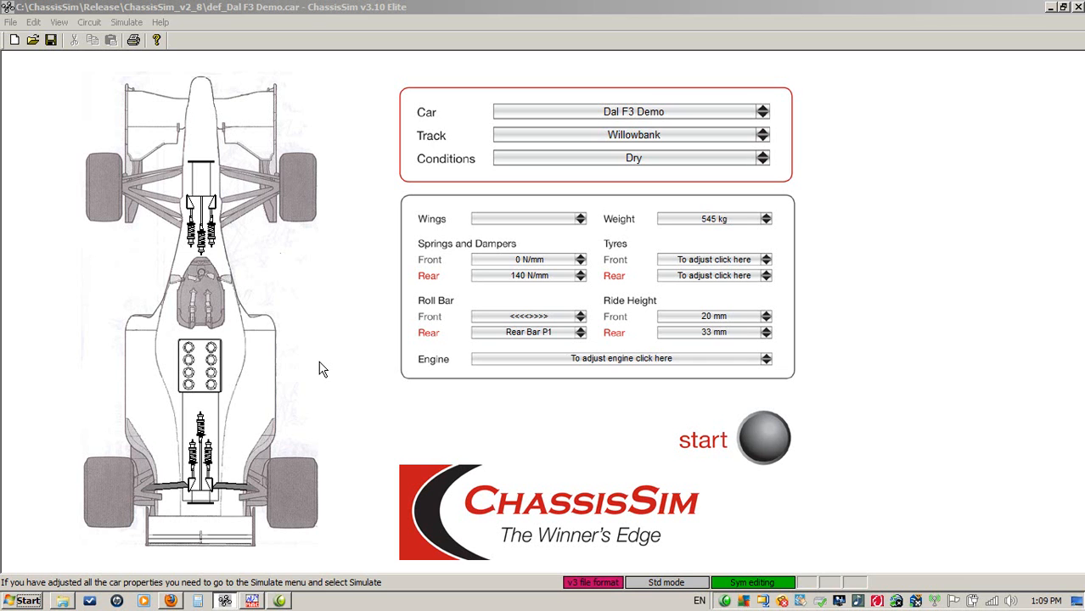
{"action": "mouse_move", "coordinate": [333, 92]}
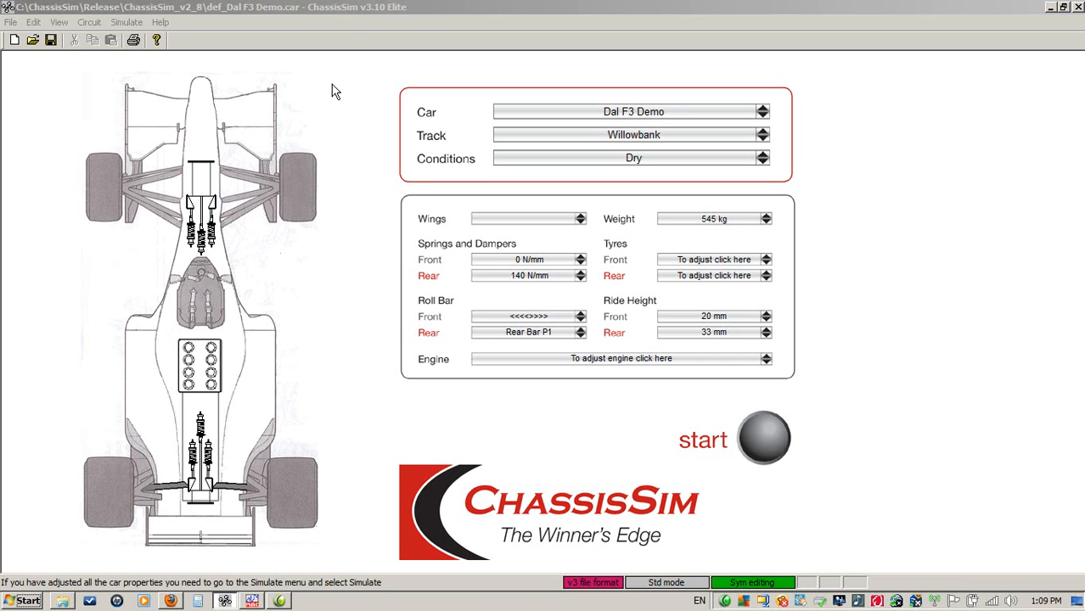
{"action": "mouse_move", "coordinate": [297, 196]}
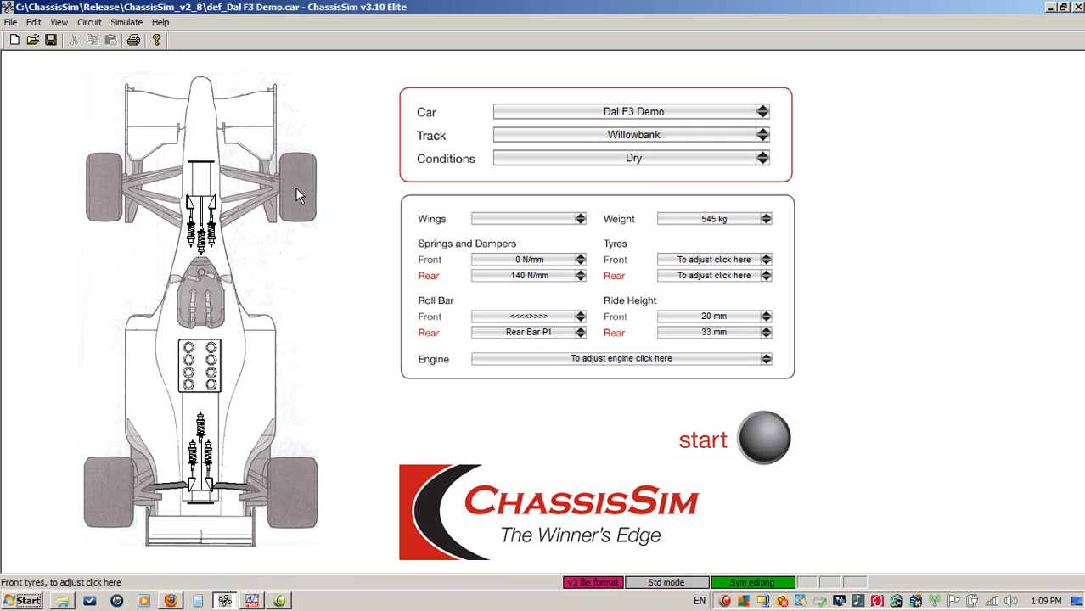
{"action": "mouse_move", "coordinate": [297, 506]}
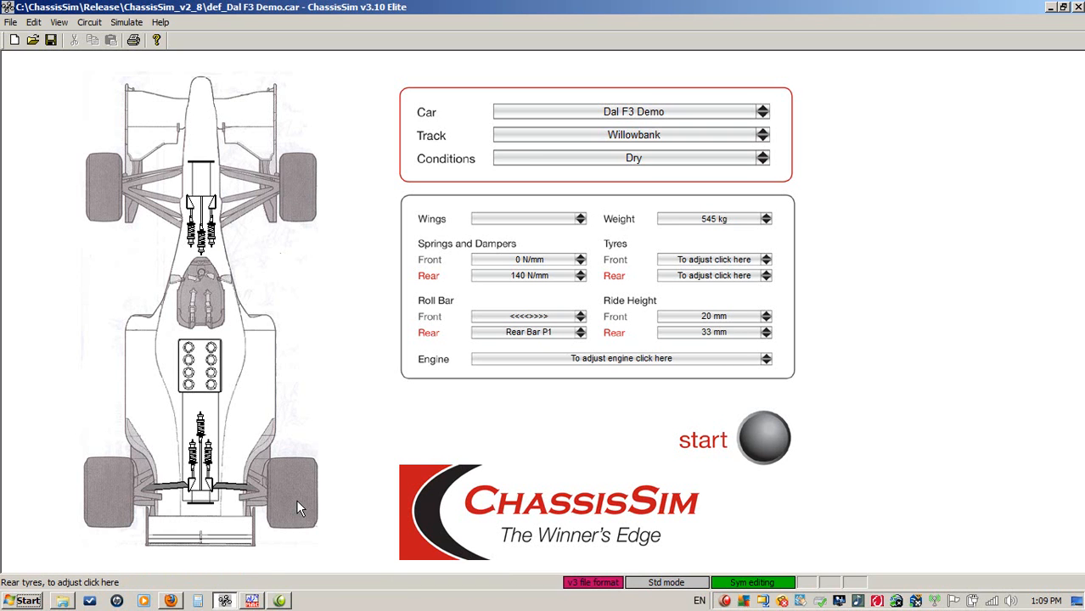
Show the June 2011 blog articles folder with the rear tyre text files beside the Dal F3 setup.
{"action": "left_click", "coordinate": [713, 275]}
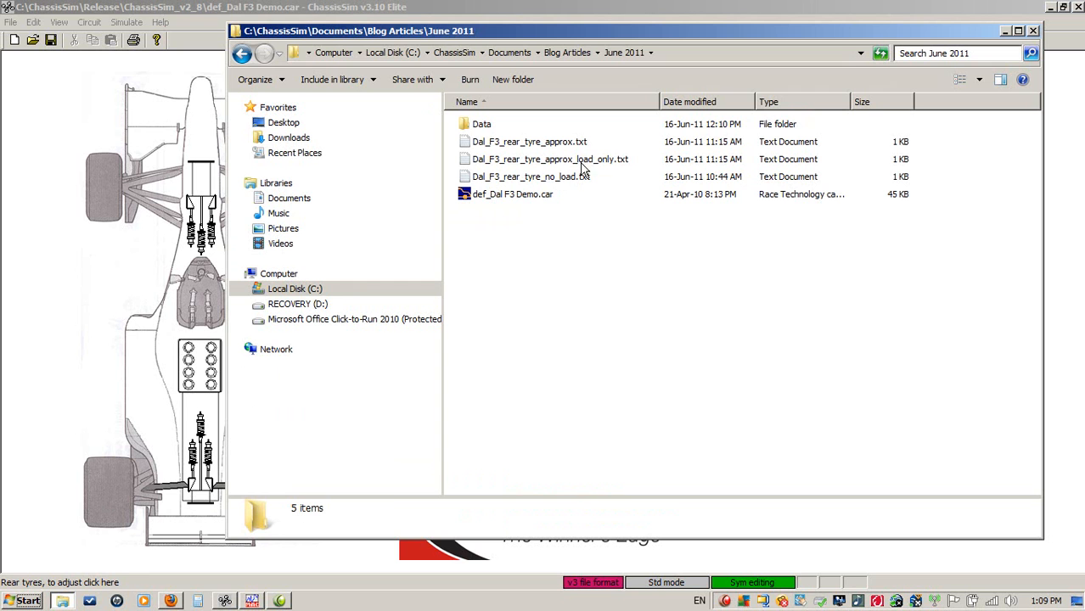
Open Dal_F3_rear_tyre_approx.txt from the June 2011 folder in Notepad.
{"action": "left_click", "coordinate": [530, 142]}
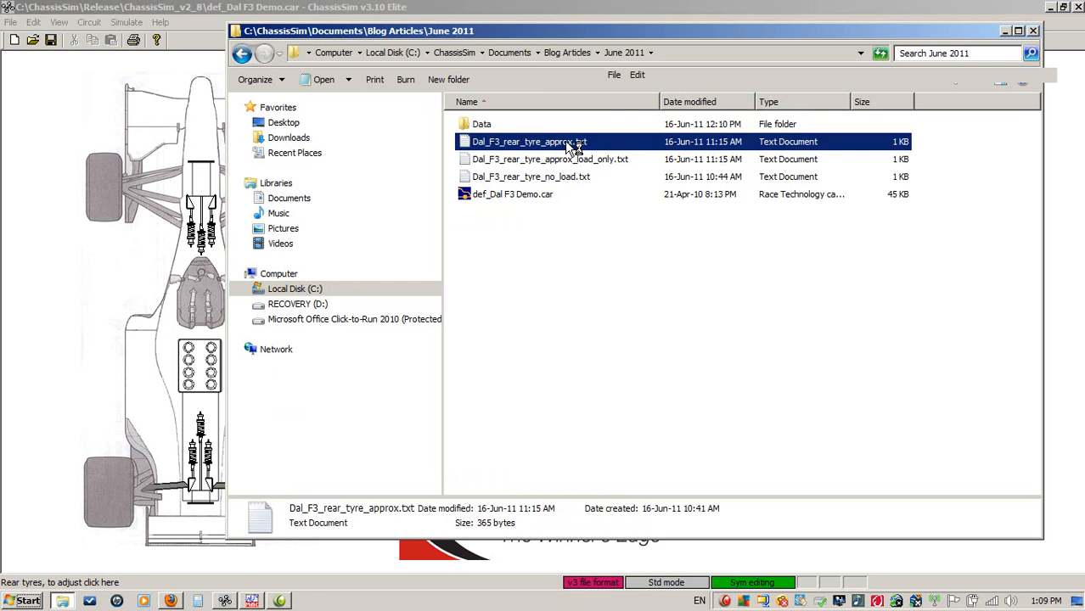
{"action": "double_click", "coordinate": [530, 143]}
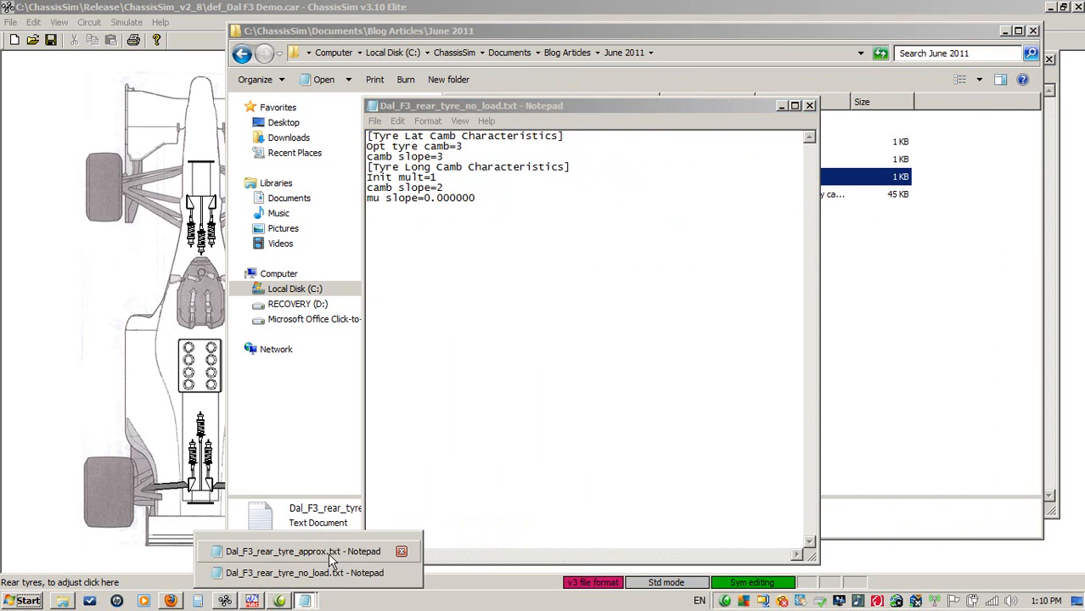
Review the approx file's Tyre Force Characteristics table beside the no-load file, then close it.
{"action": "left_click", "coordinate": [289, 550]}
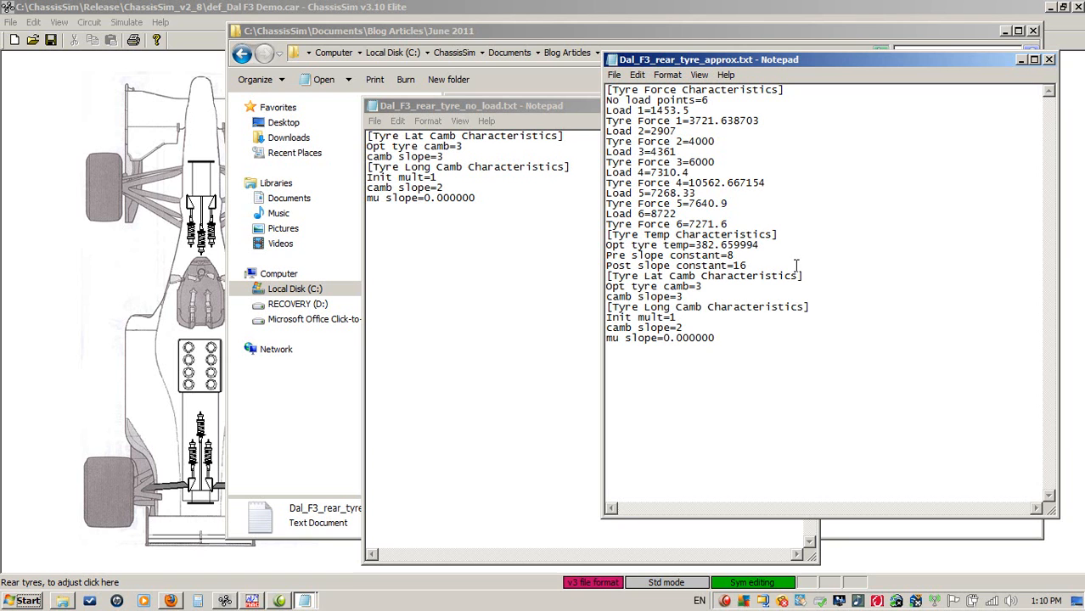
{"action": "left_click", "coordinate": [714, 338]}
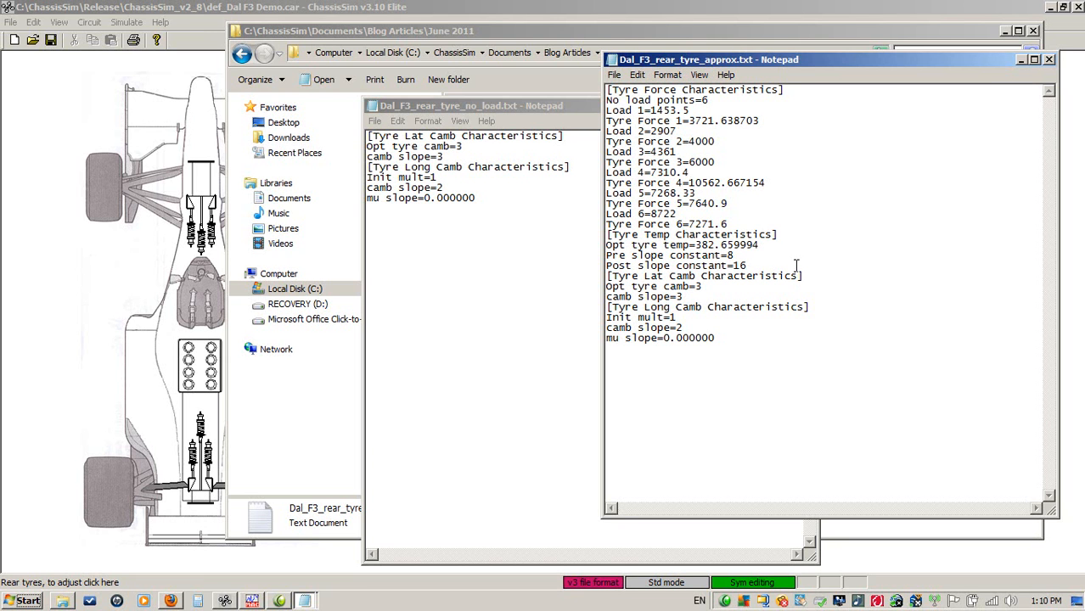
{"action": "left_click", "coordinate": [717, 337]}
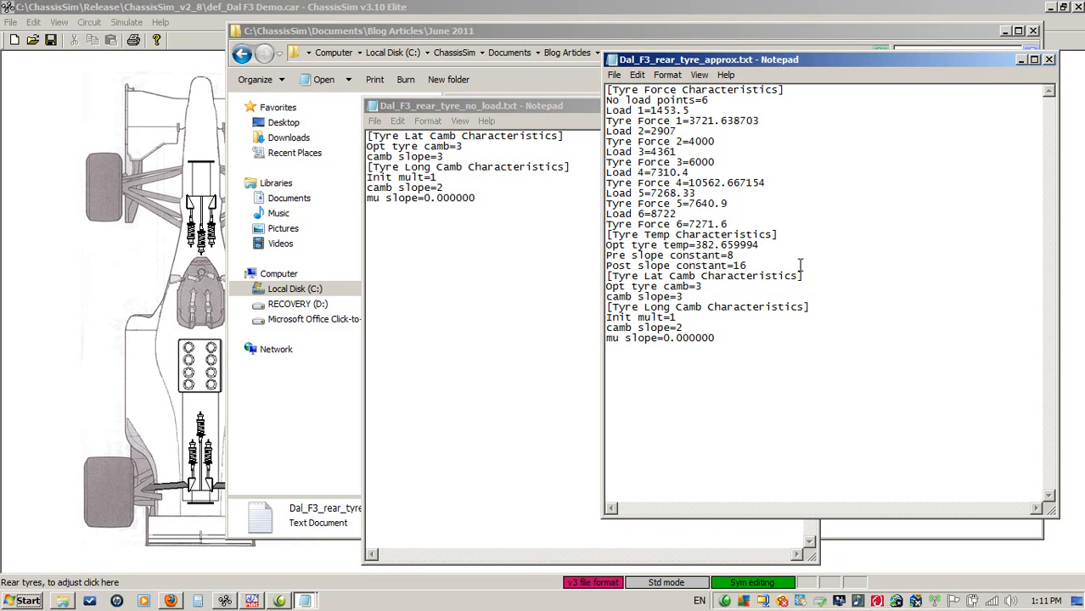
{"action": "left_click", "coordinate": [1050, 60]}
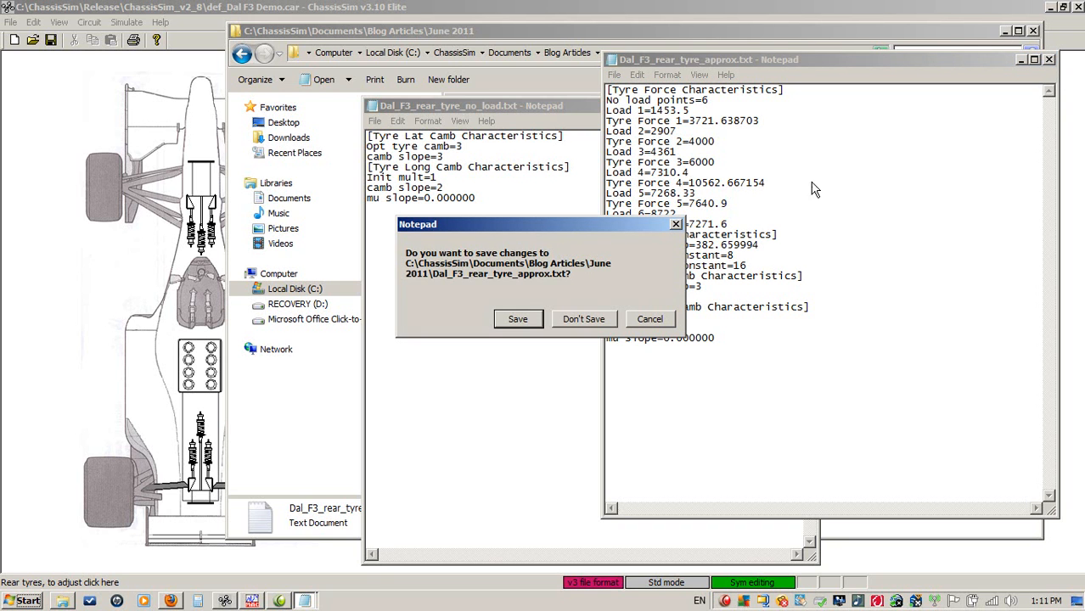
Discard the approx file unsaved, show Rear tyre properties and no_load.txt, then switch to MoTeC.
{"action": "left_click", "coordinate": [584, 320]}
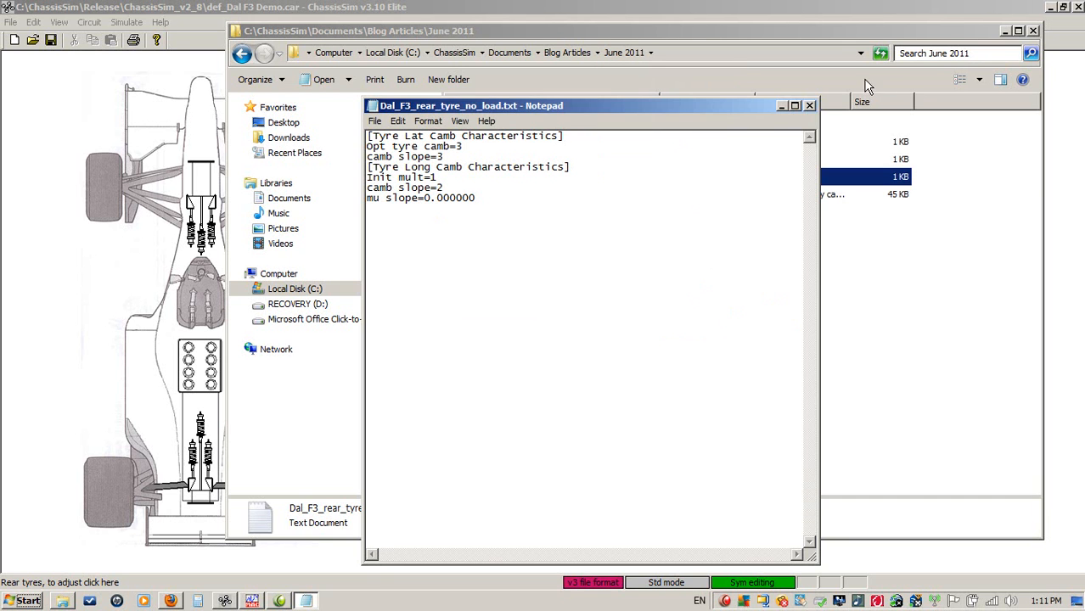
{"action": "left_click", "coordinate": [808, 105]}
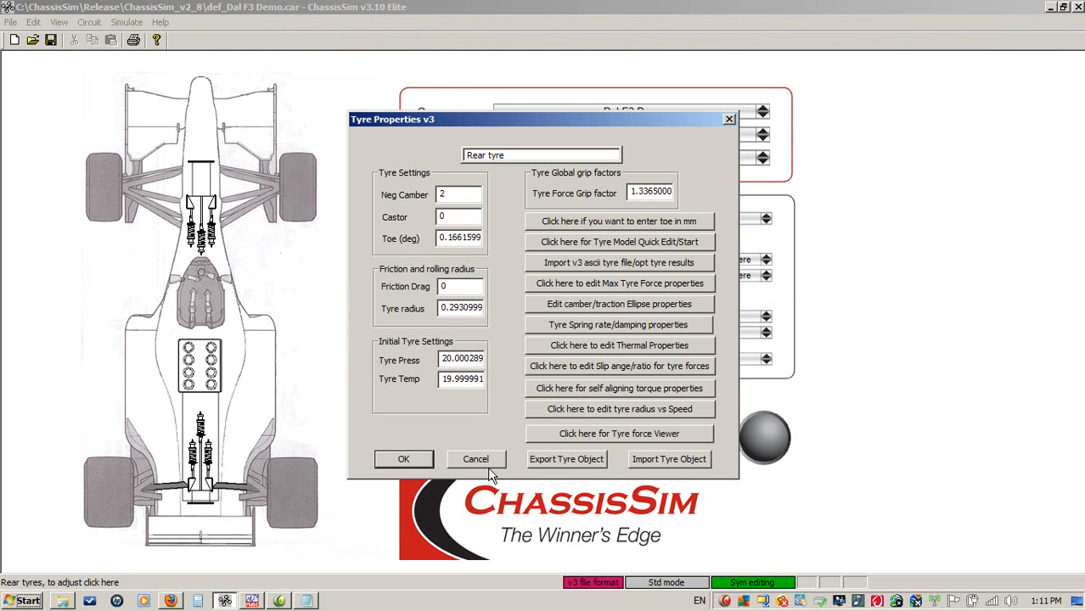
{"action": "mouse_move", "coordinate": [491, 474]}
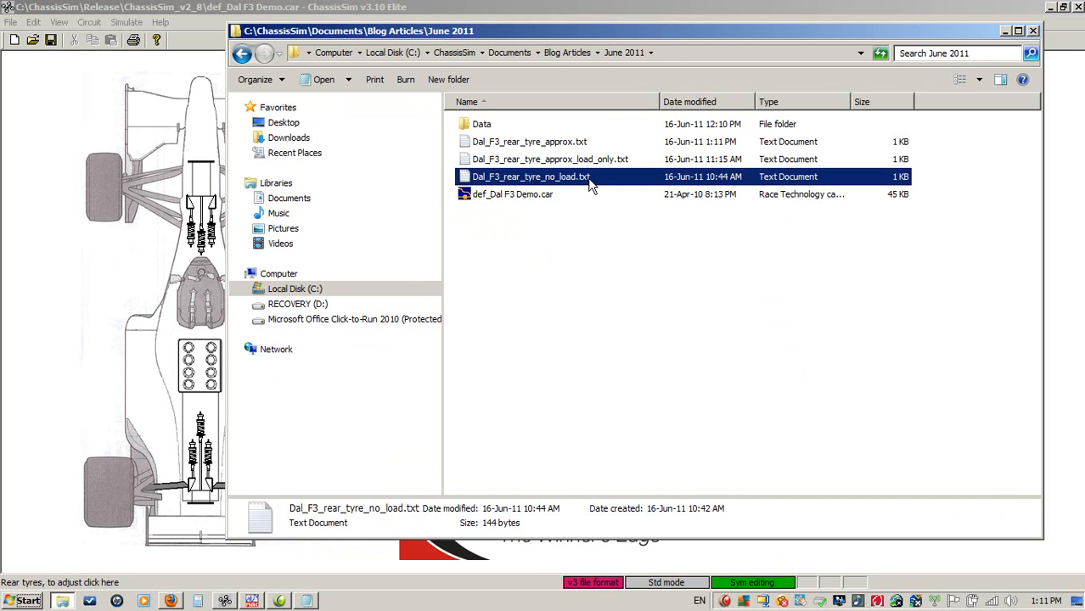
{"action": "double_click", "coordinate": [530, 177]}
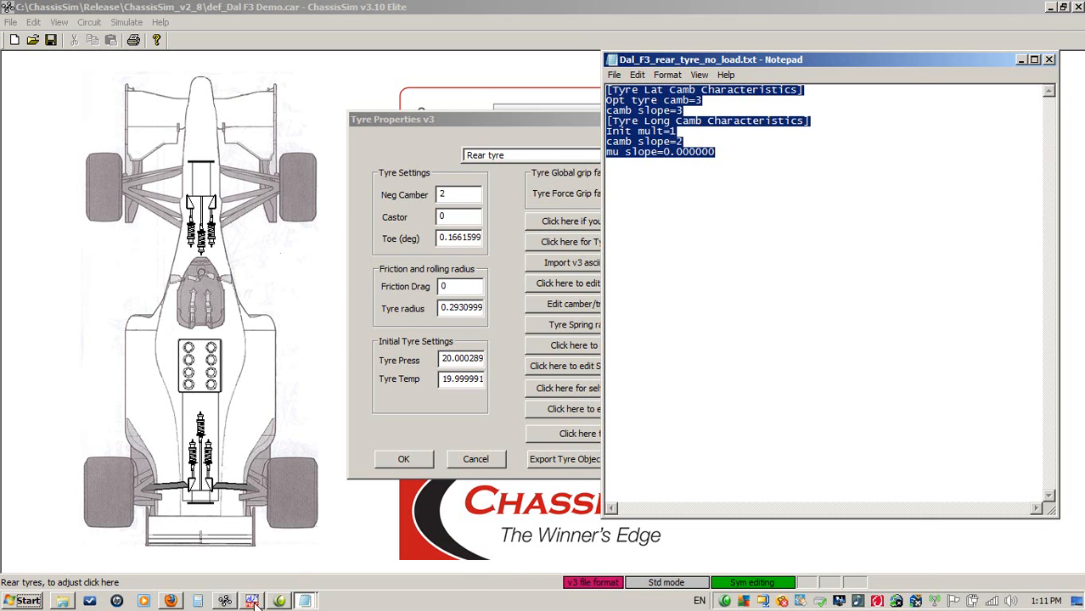
{"action": "left_click", "coordinate": [251, 602]}
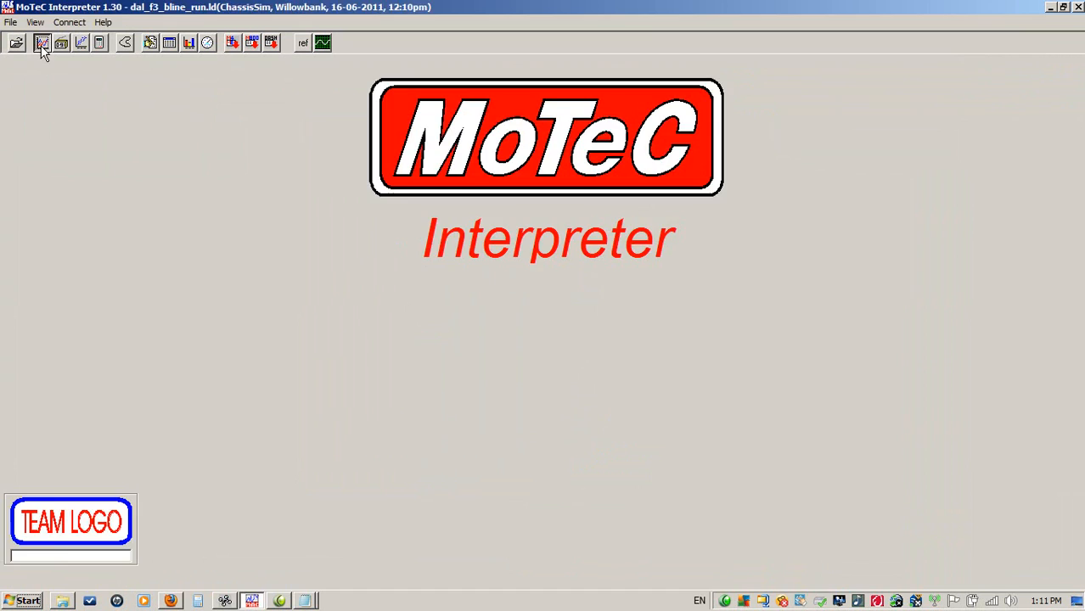
Load the baseline Dal F3 run's full-lap dampers graph, then bring back the no-load tyre file.
{"action": "left_click", "coordinate": [40, 43]}
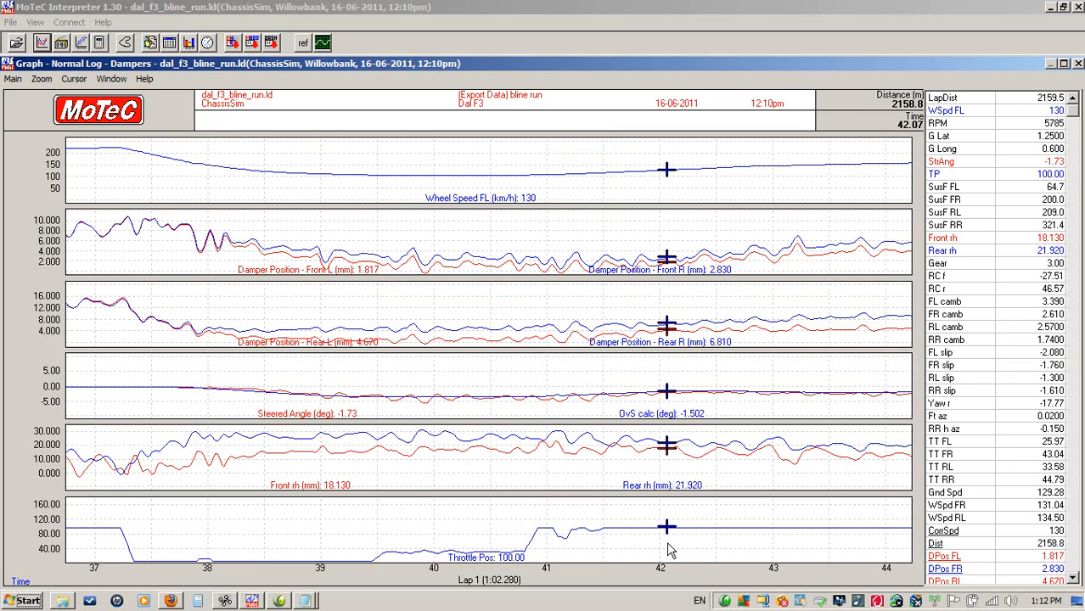
{"action": "mouse_move", "coordinate": [537, 559]}
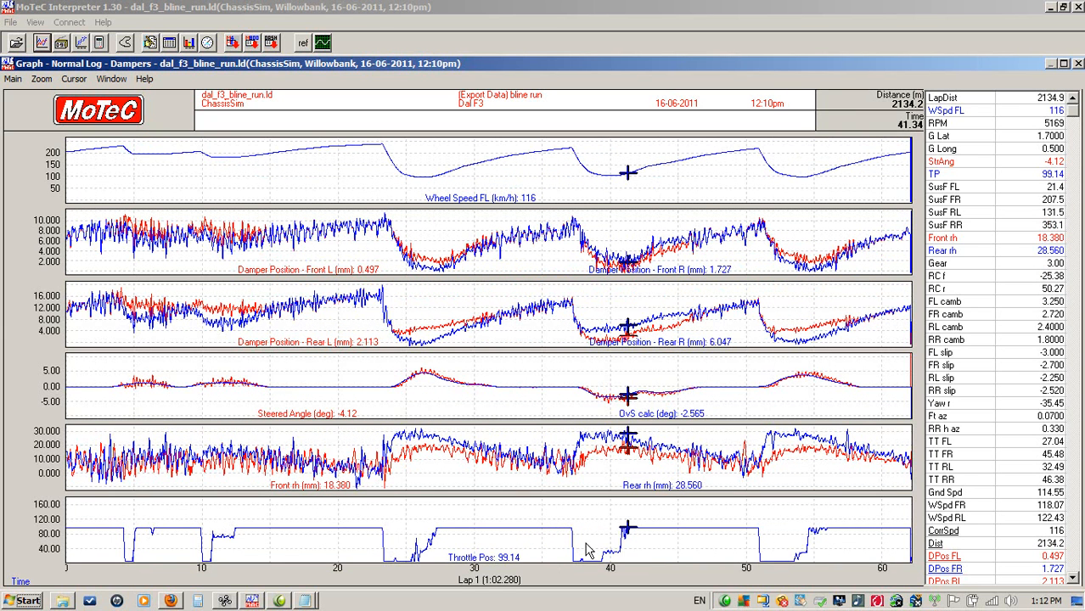
{"action": "mouse_move", "coordinate": [333, 586]}
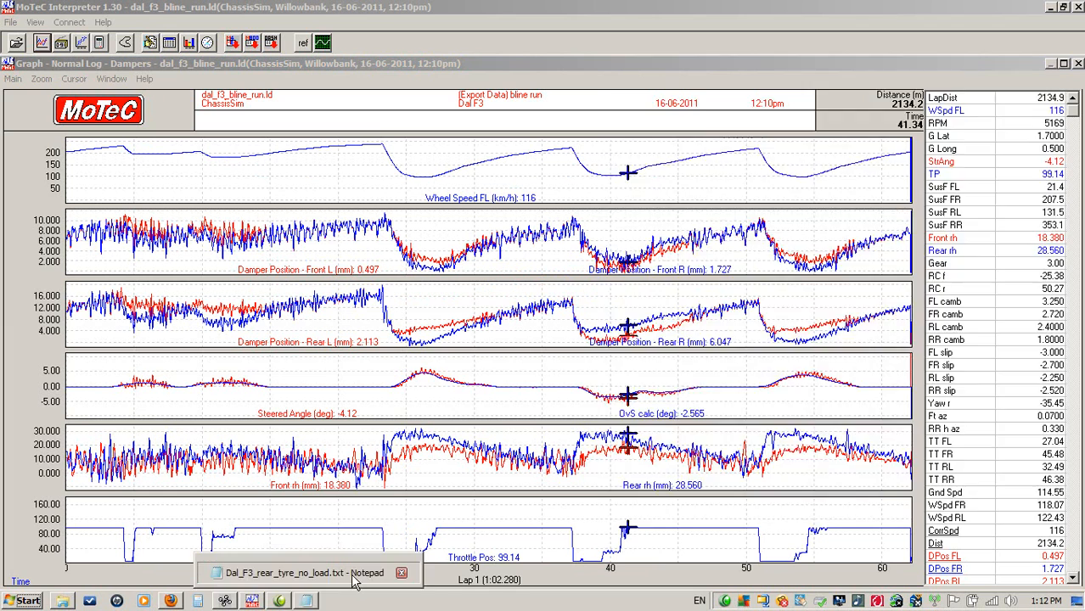
{"action": "left_click", "coordinate": [303, 572]}
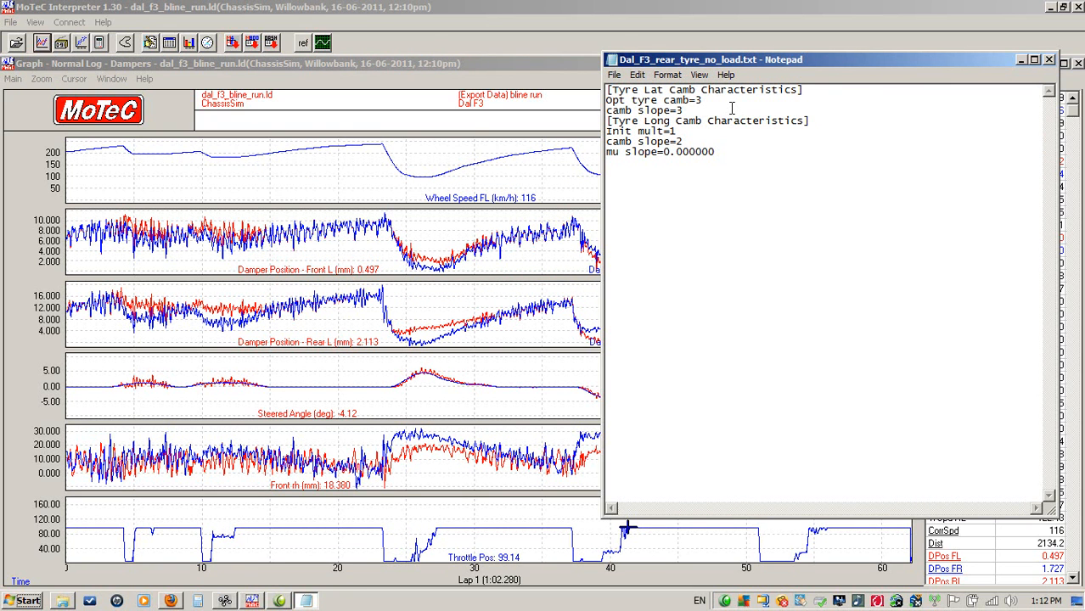
Set the longitudinal camber Init mult to 0.8 and save Dal_F3_rear_tyre_no_load.txt.
{"action": "left_click", "coordinate": [686, 141]}
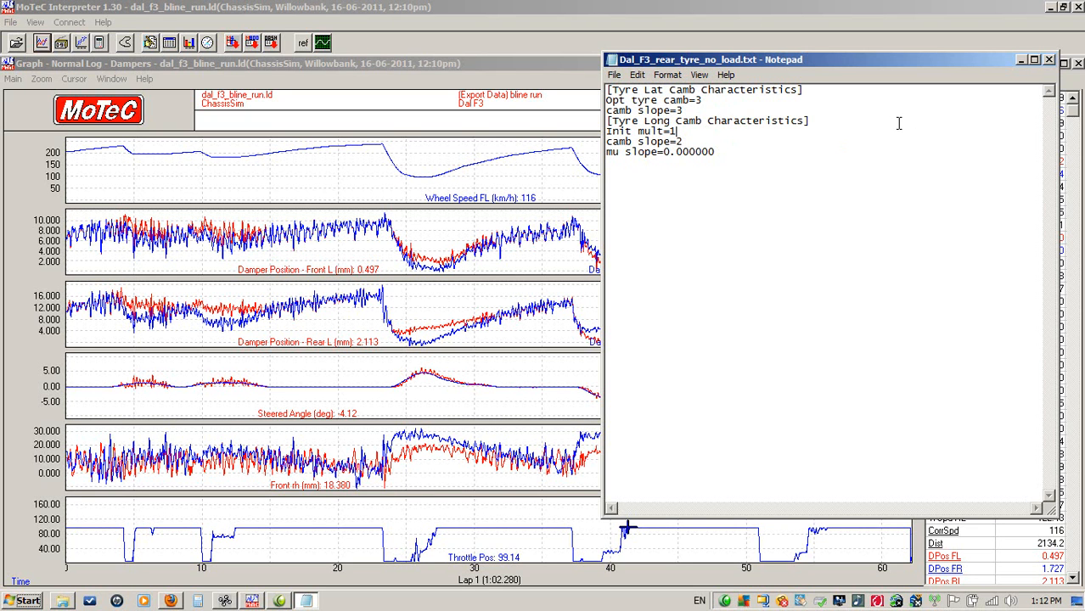
{"action": "type", "text": "0"}
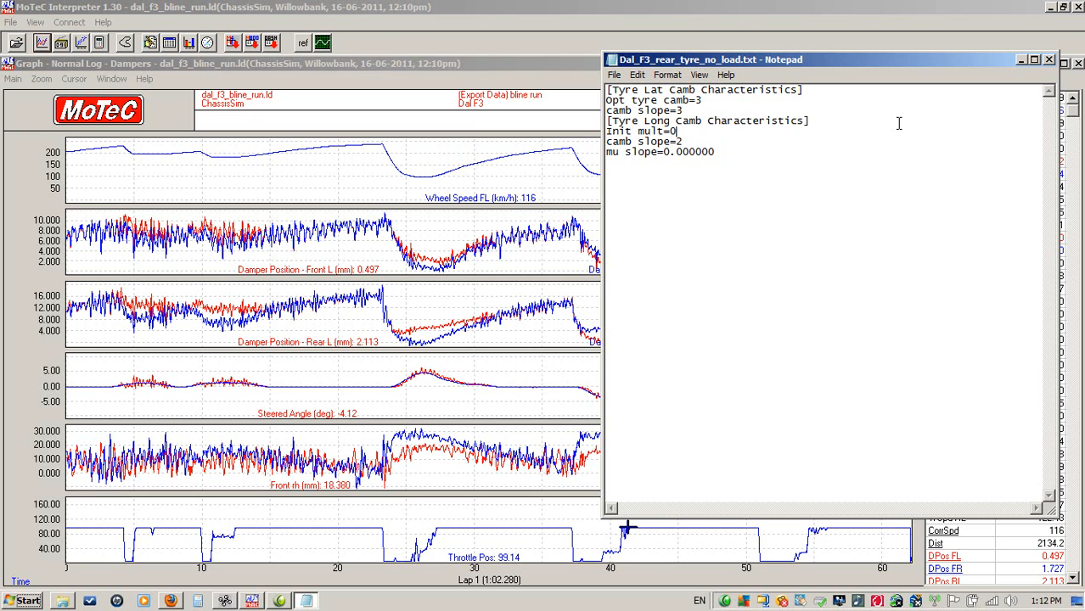
{"action": "type", "text": ".8"}
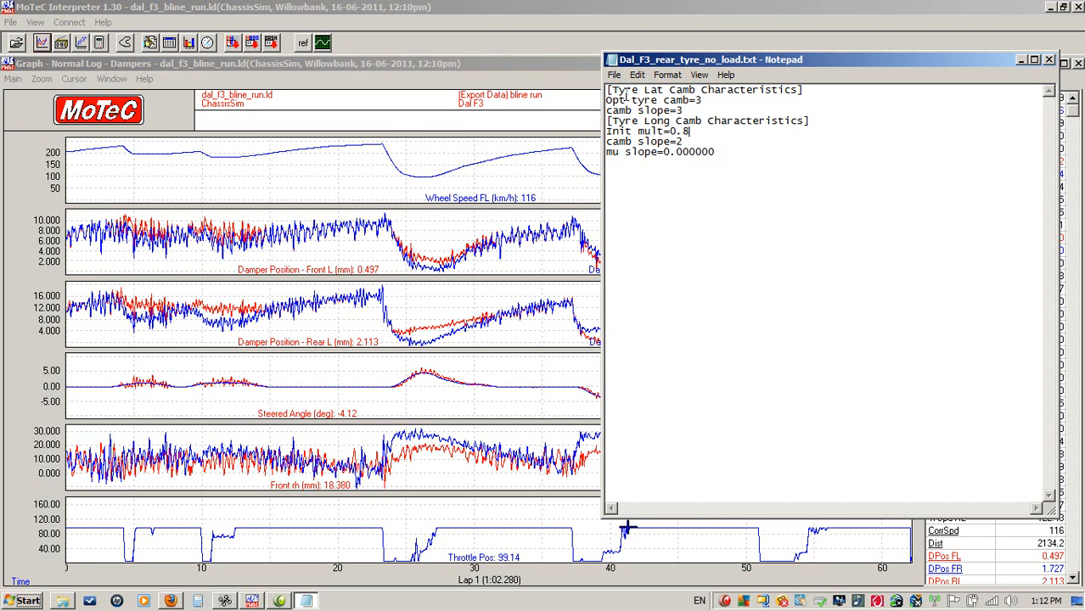
{"action": "left_click", "coordinate": [612, 74]}
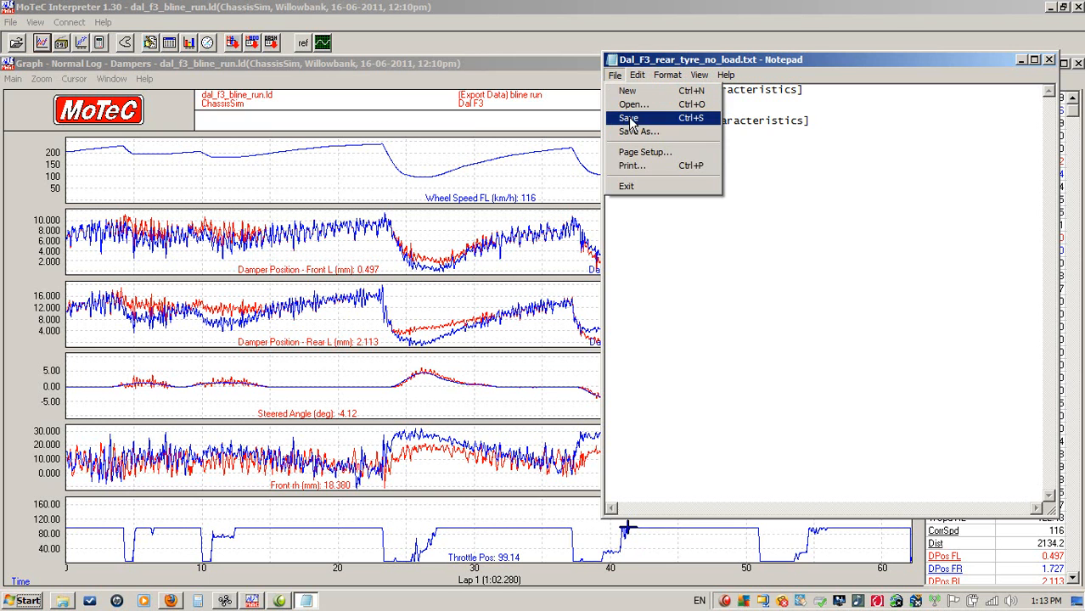
{"action": "left_click", "coordinate": [628, 119]}
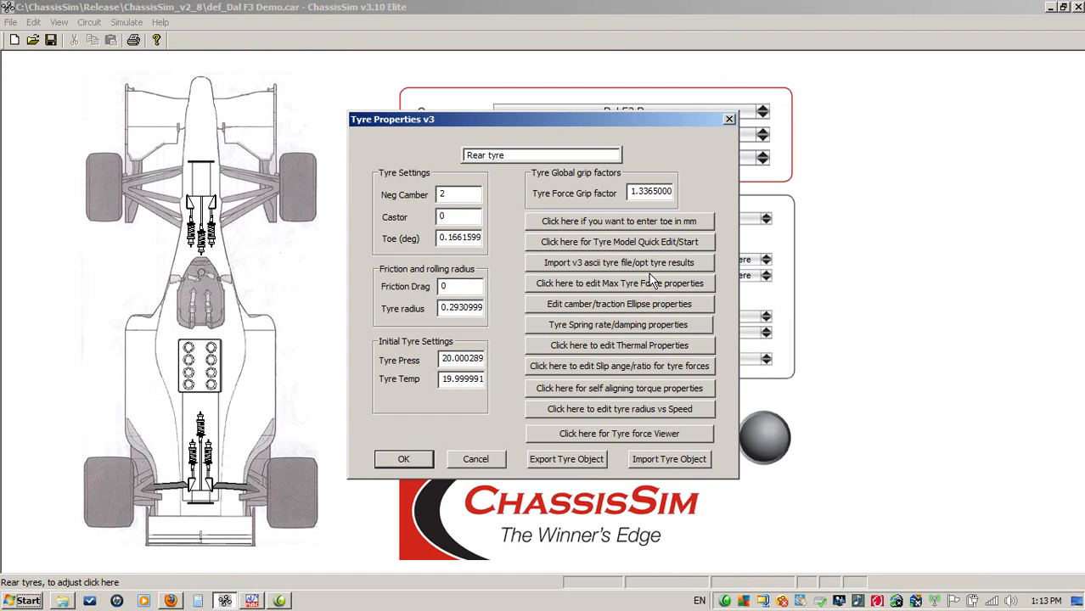
Import Dal_F3_rear_tyre_no_load.txt as the ASCII rear tyre file and accept the Tyre Properties.
{"action": "left_click", "coordinate": [618, 262]}
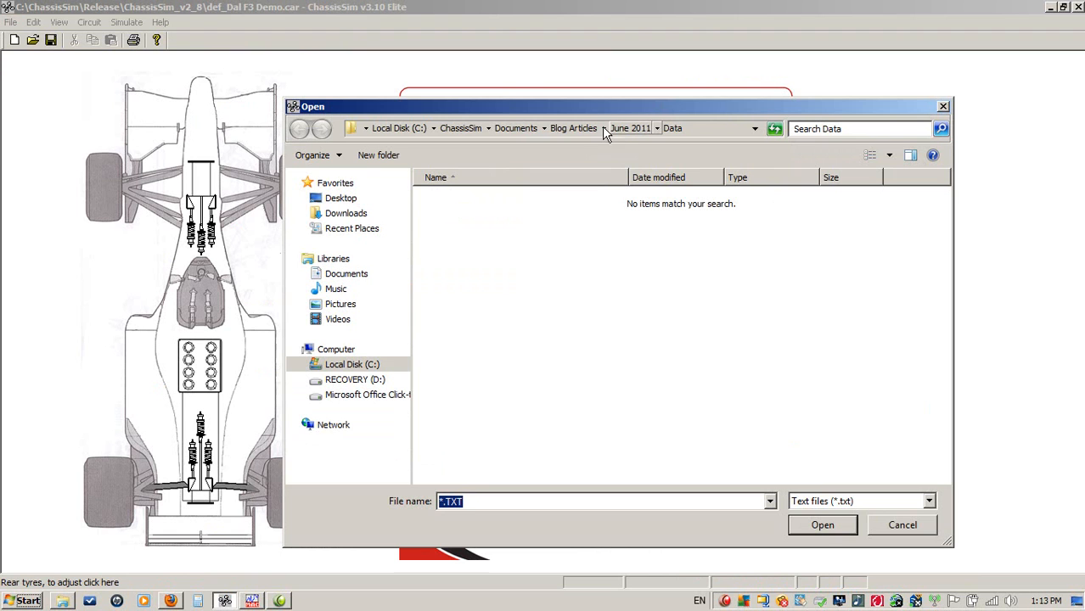
{"action": "mouse_move", "coordinate": [639, 129]}
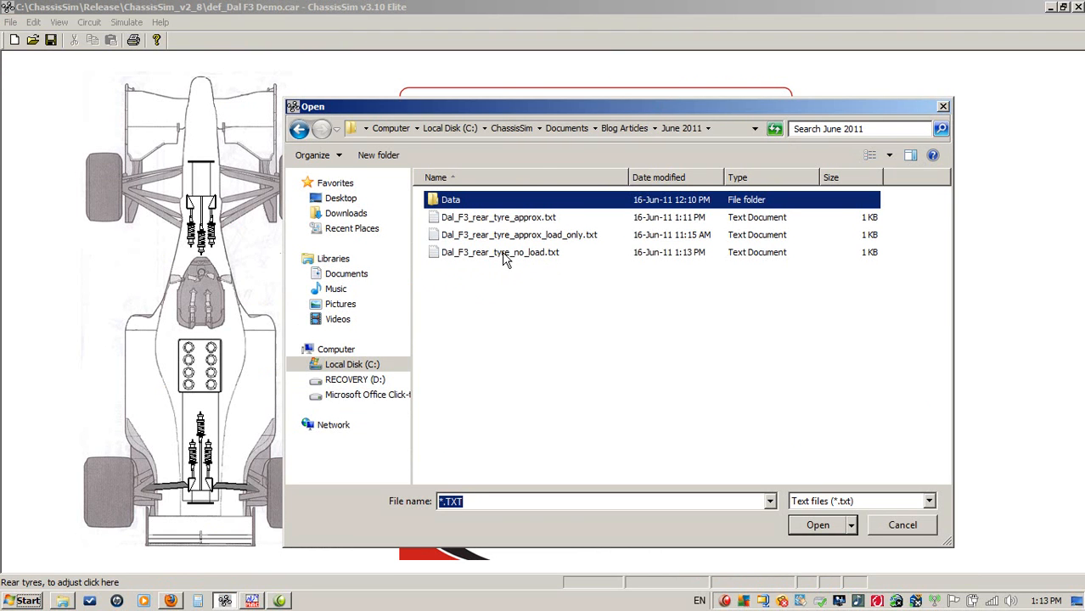
{"action": "left_click", "coordinate": [499, 251]}
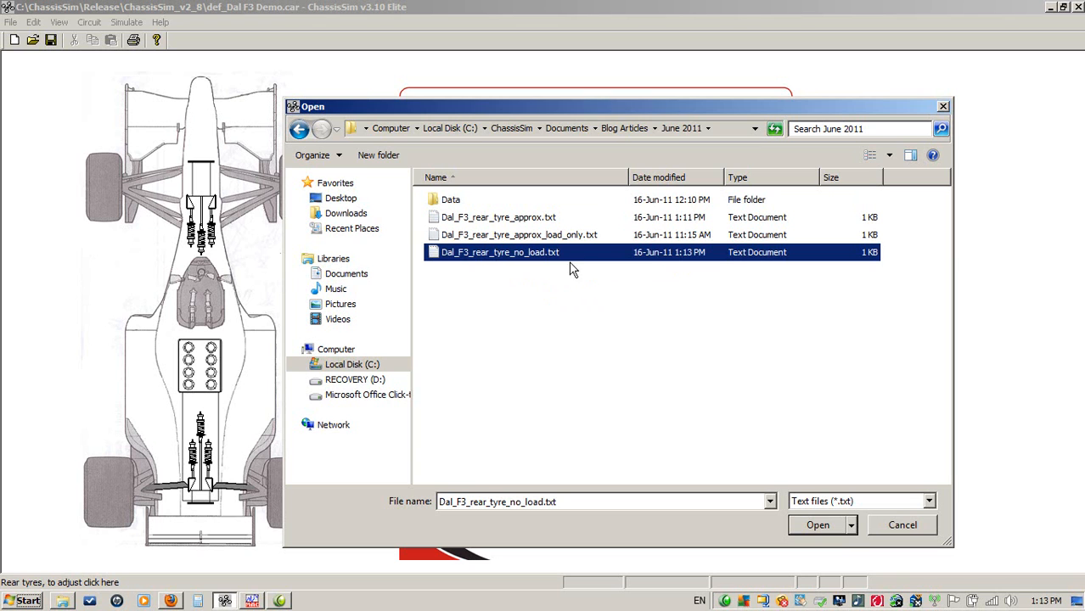
{"action": "mouse_move", "coordinate": [591, 259]}
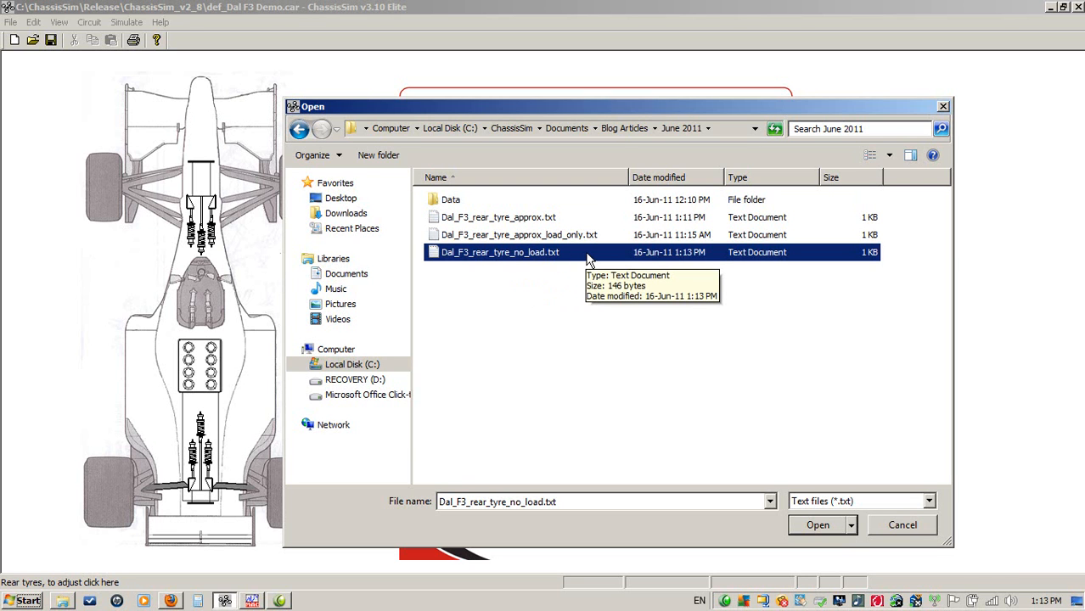
{"action": "left_click", "coordinate": [816, 524]}
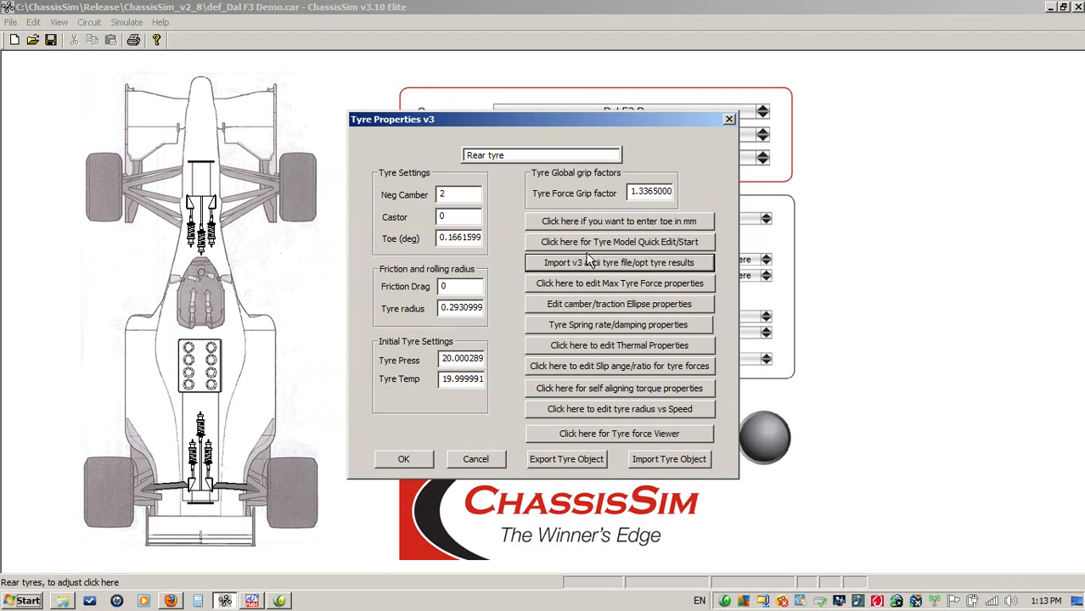
{"action": "left_click", "coordinate": [404, 458]}
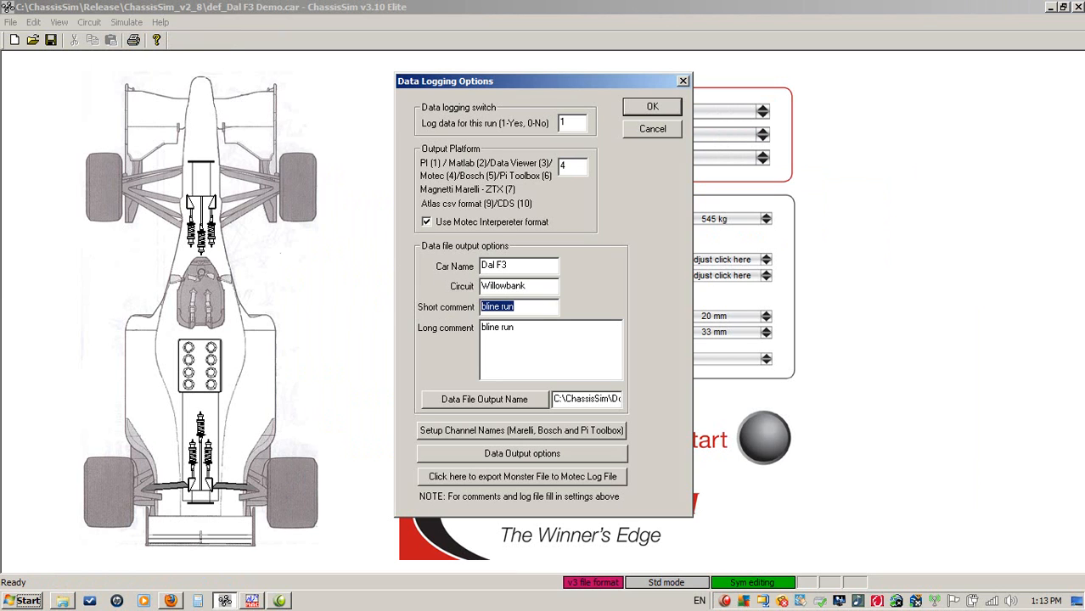
Label the Willowbank run 'TC mod 1' in both comments and output name, confirming the logging options.
{"action": "type", "text": "Tyre"}
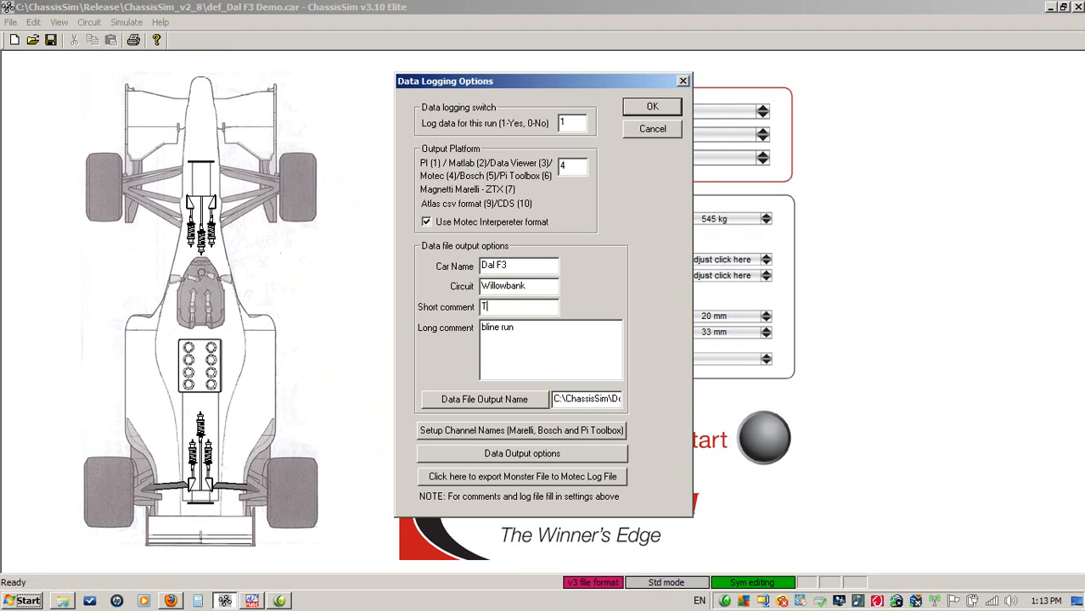
{"action": "type", "text": "TC mod 1"}
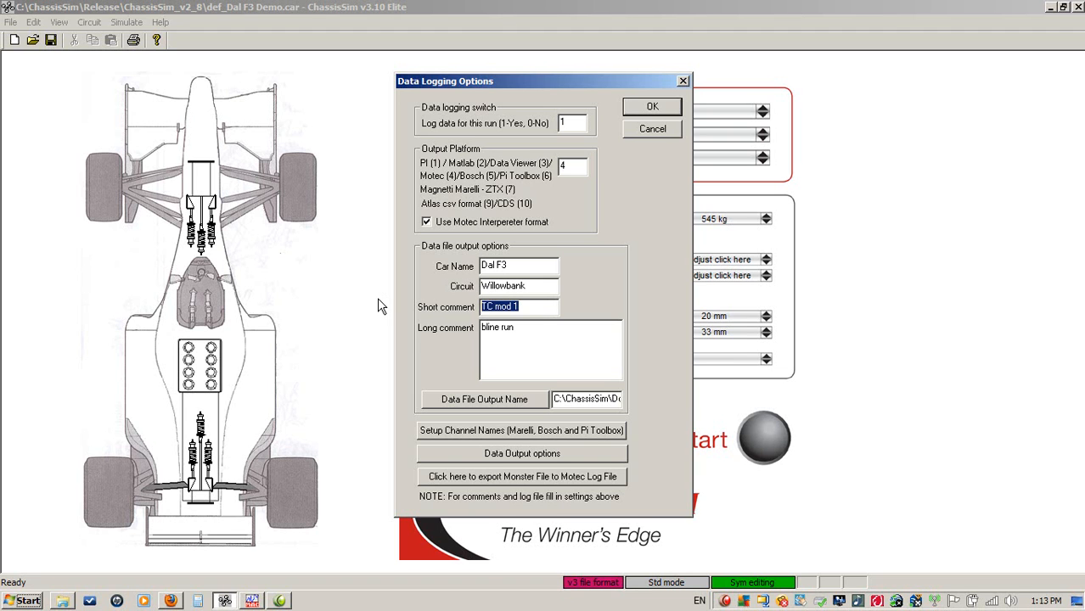
{"action": "type", "text": "TC mod 1"}
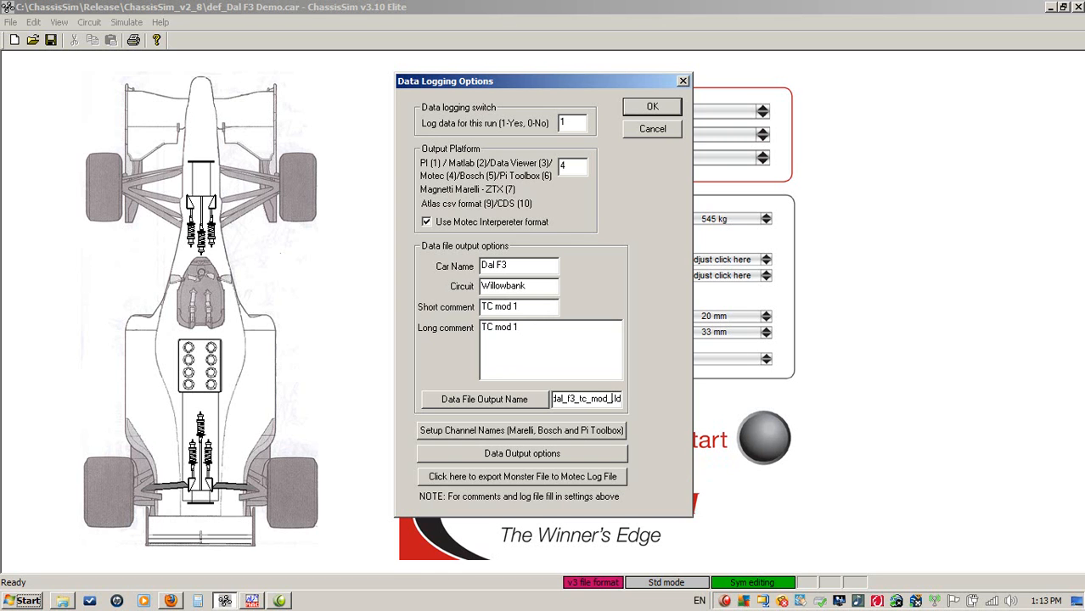
{"action": "left_click", "coordinate": [652, 105]}
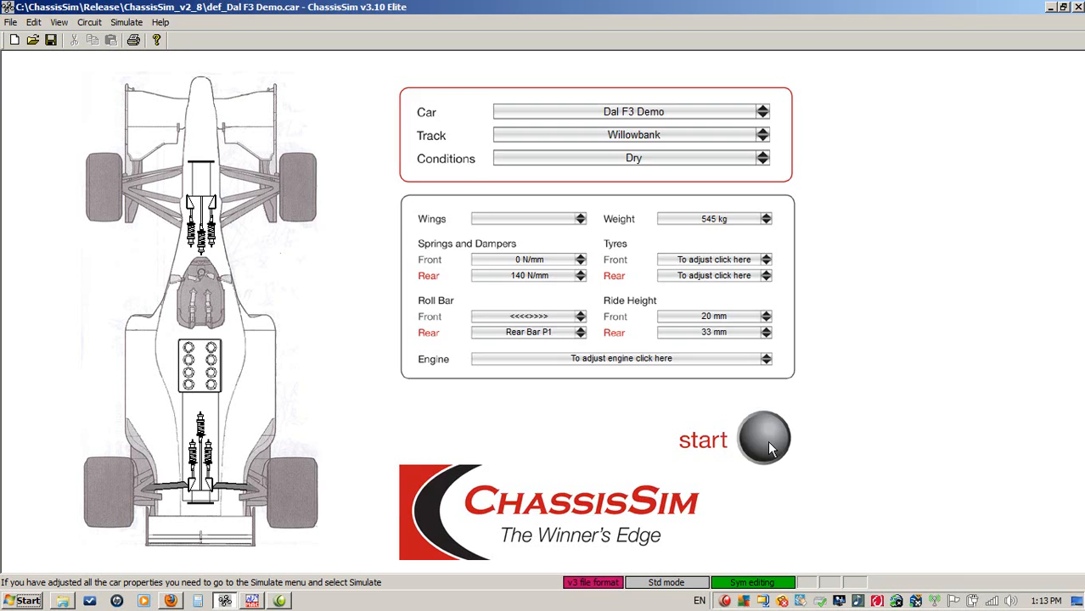
Run the Willowbank simulation with Export Data, acknowledge MoTeC conversion, and switch to MoTeC Interpreter.
{"action": "left_click", "coordinate": [764, 438]}
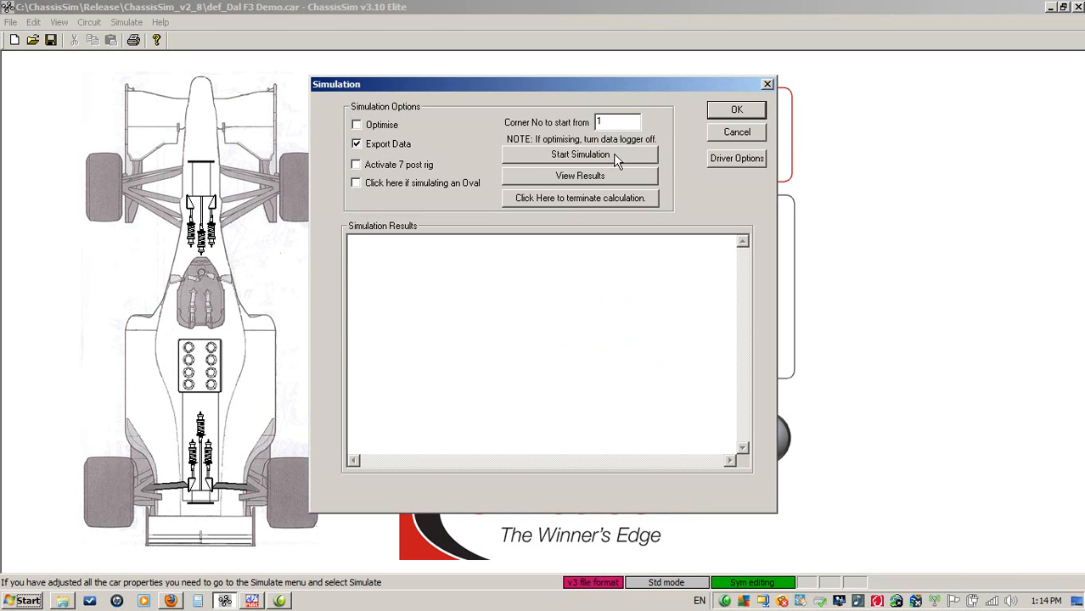
{"action": "left_click", "coordinate": [580, 155]}
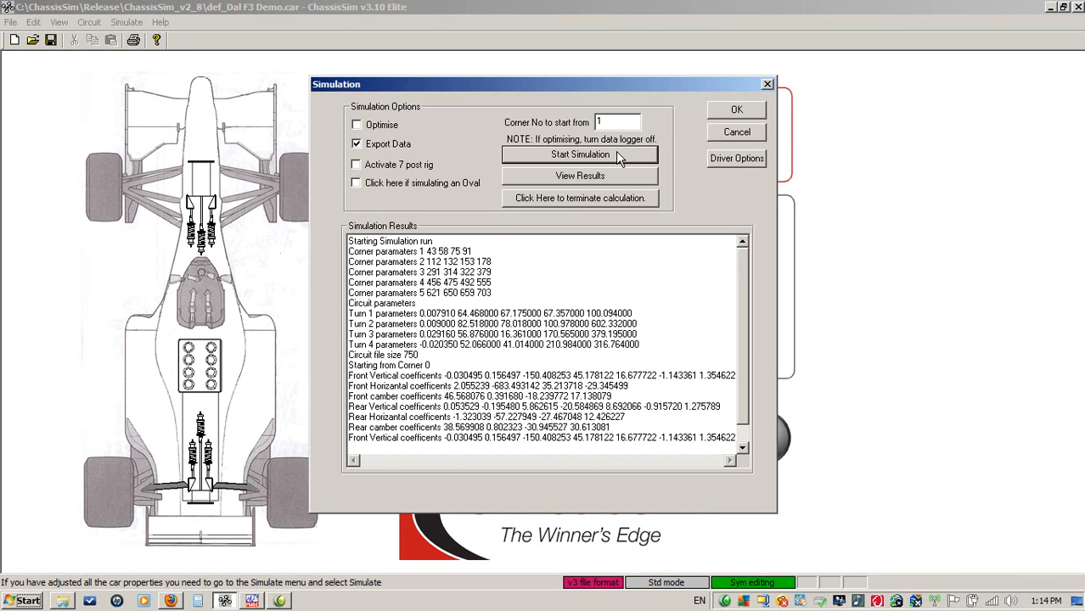
{"action": "left_click", "coordinate": [581, 154]}
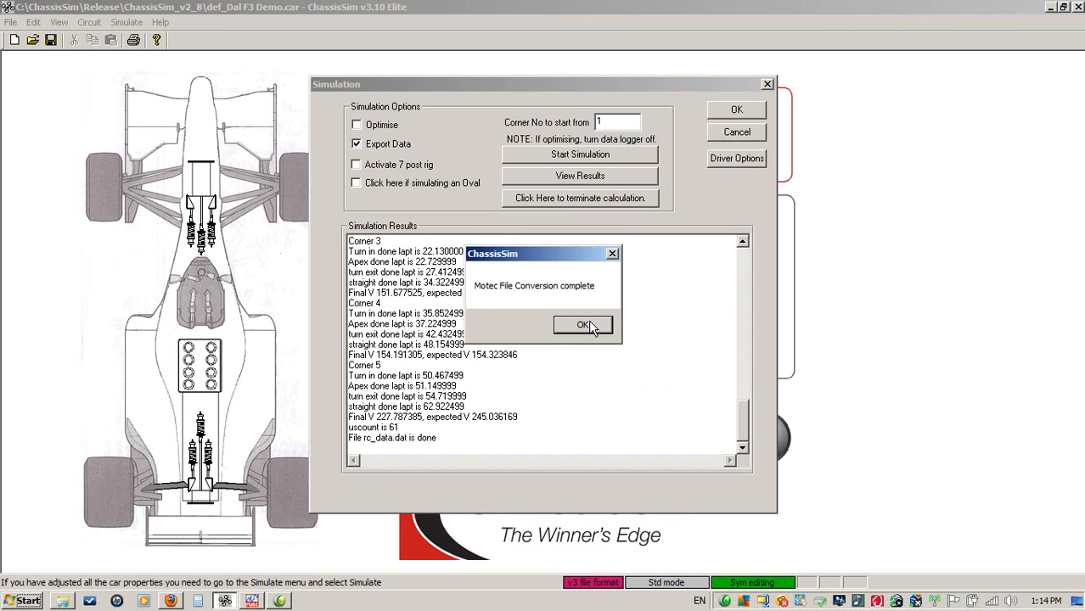
{"action": "left_click", "coordinate": [584, 326]}
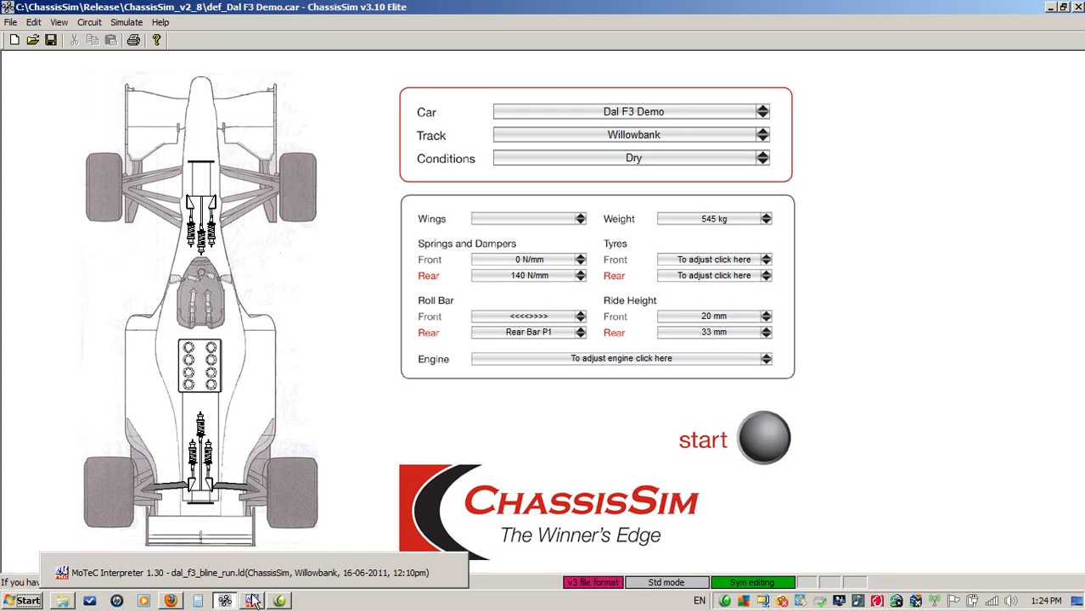
{"action": "left_click", "coordinate": [251, 601]}
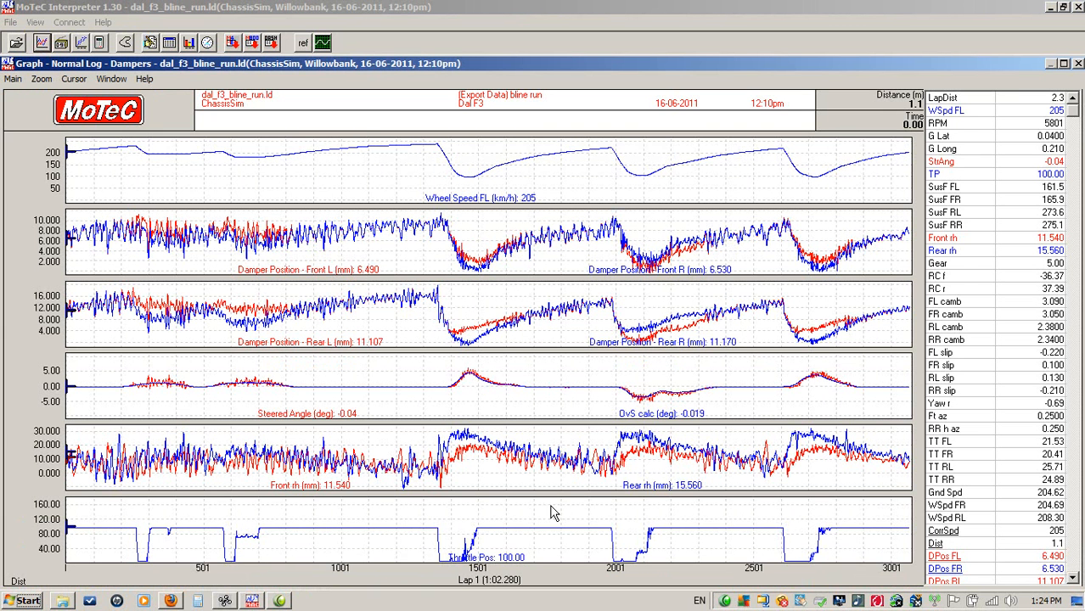
{"action": "mouse_move", "coordinate": [585, 552]}
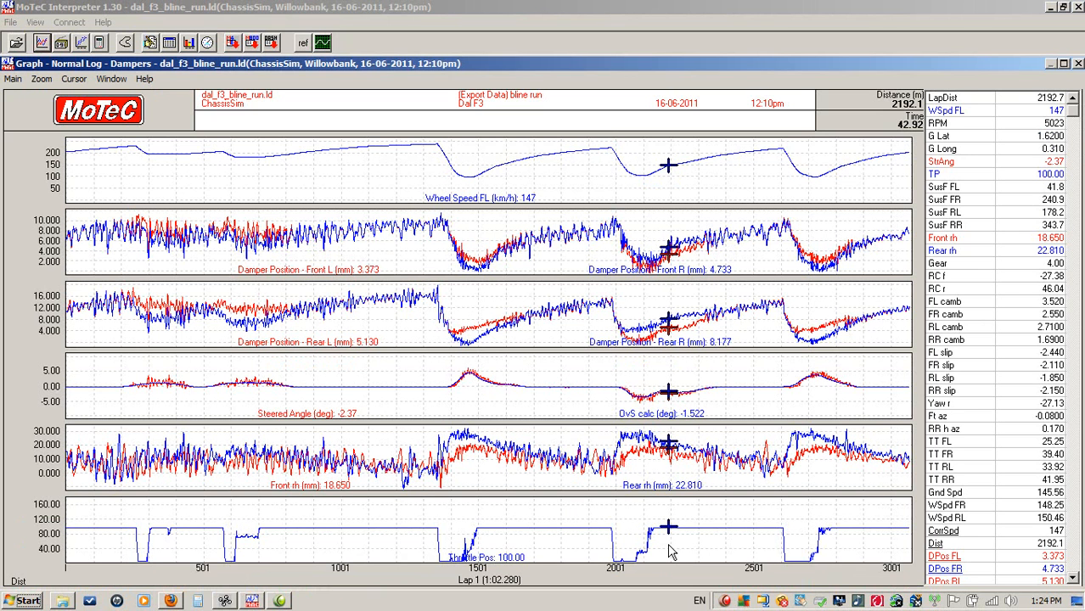
{"action": "mouse_move", "coordinate": [710, 341]}
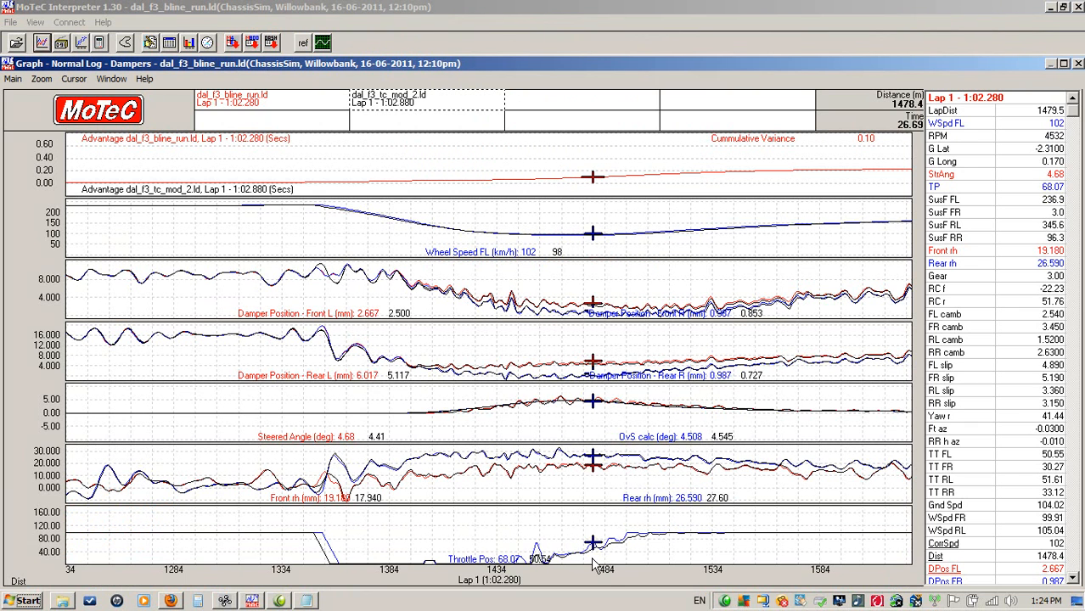
{"action": "mouse_move", "coordinate": [591, 584]}
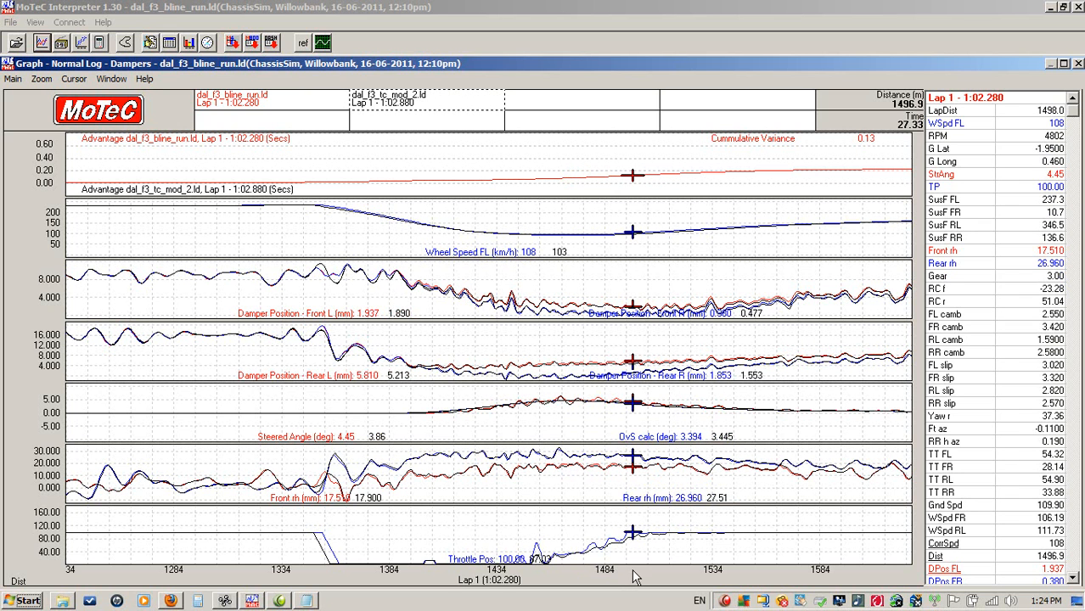
{"action": "mouse_move", "coordinate": [576, 547]}
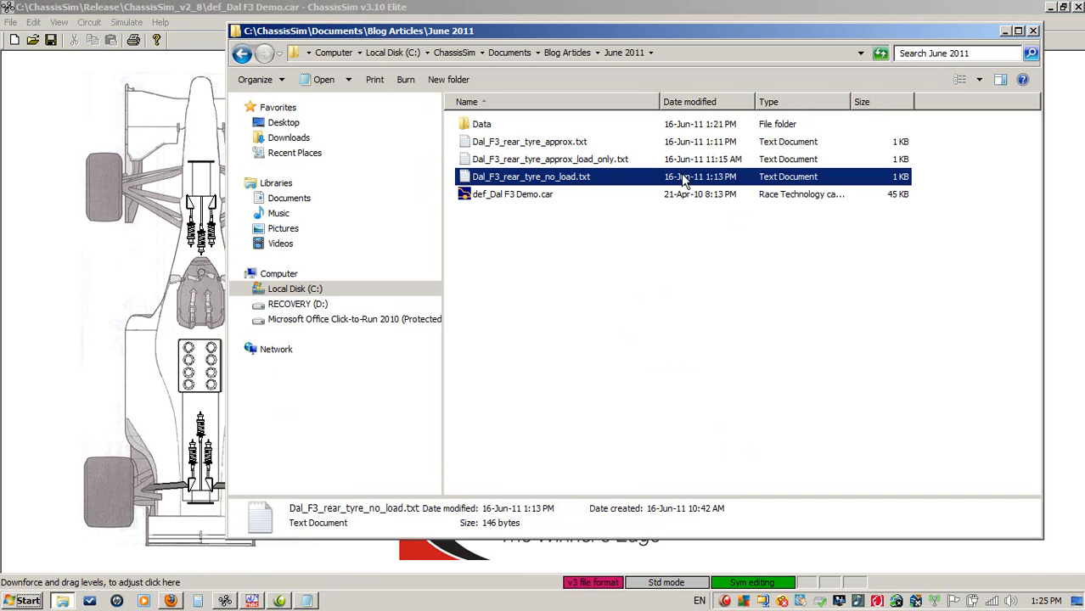
{"action": "double_click", "coordinate": [530, 176]}
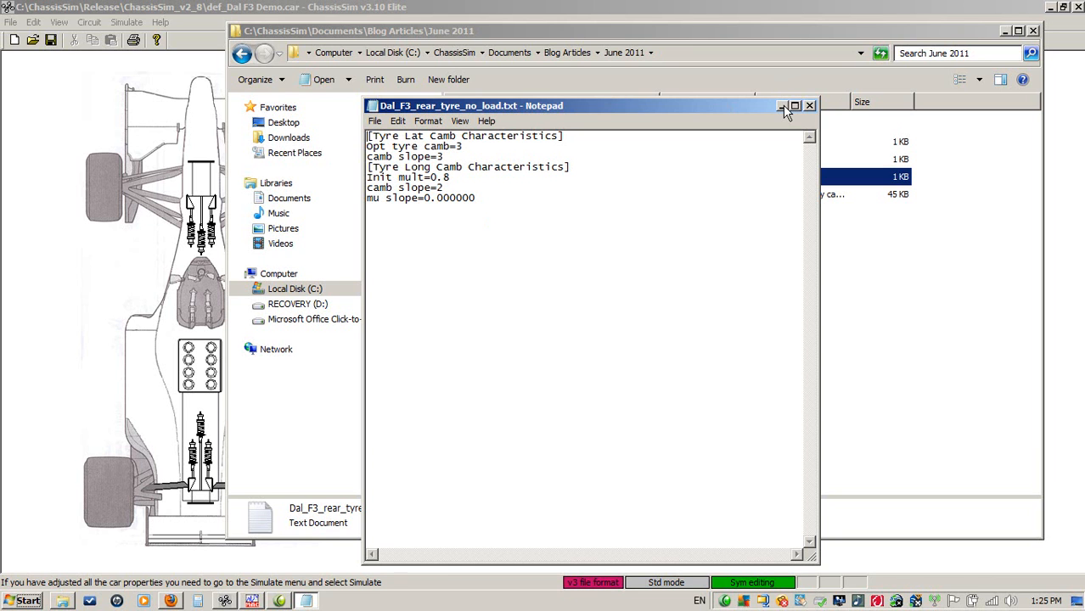
{"action": "left_click", "coordinate": [809, 106]}
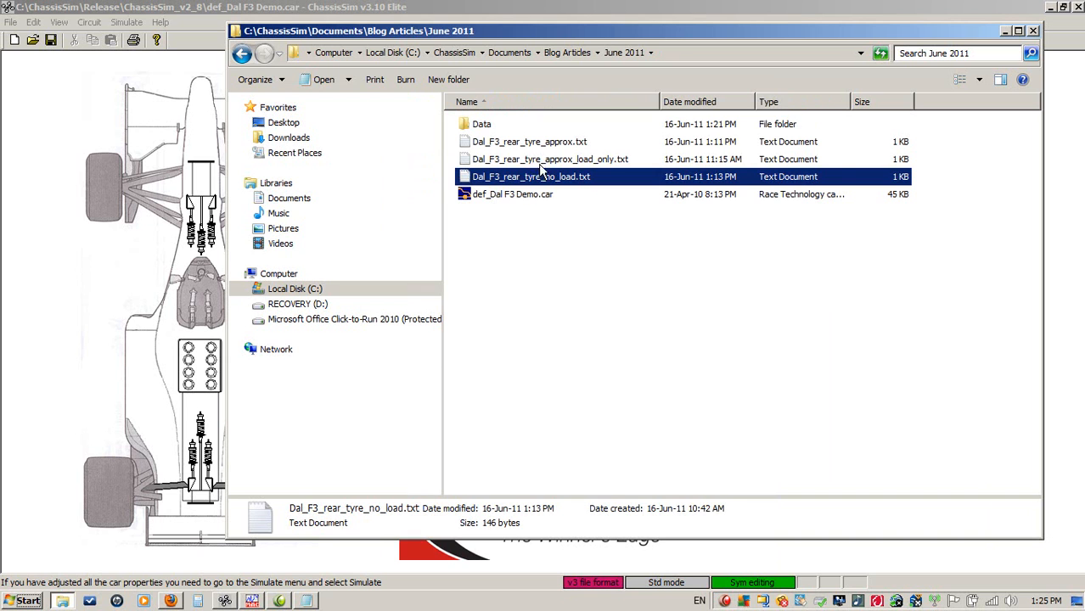
In the load-only rear tyre file, set Tyre Force 4 to 7000 and Tyre Force 6 to 8000.
{"action": "double_click", "coordinate": [551, 159]}
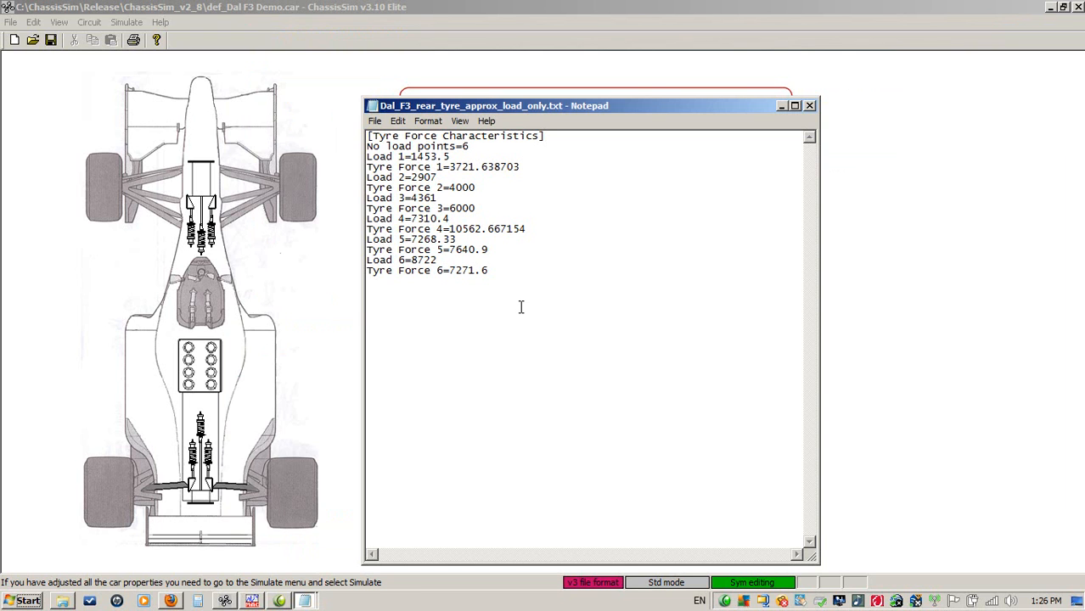
{"action": "mouse_move", "coordinate": [553, 338]}
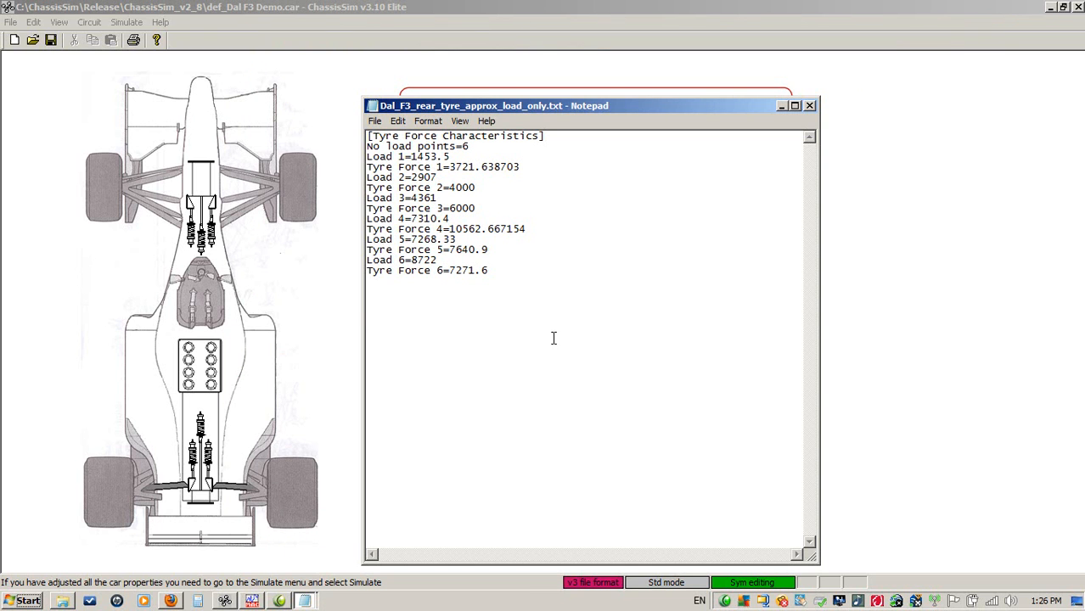
{"action": "mouse_move", "coordinate": [560, 295]}
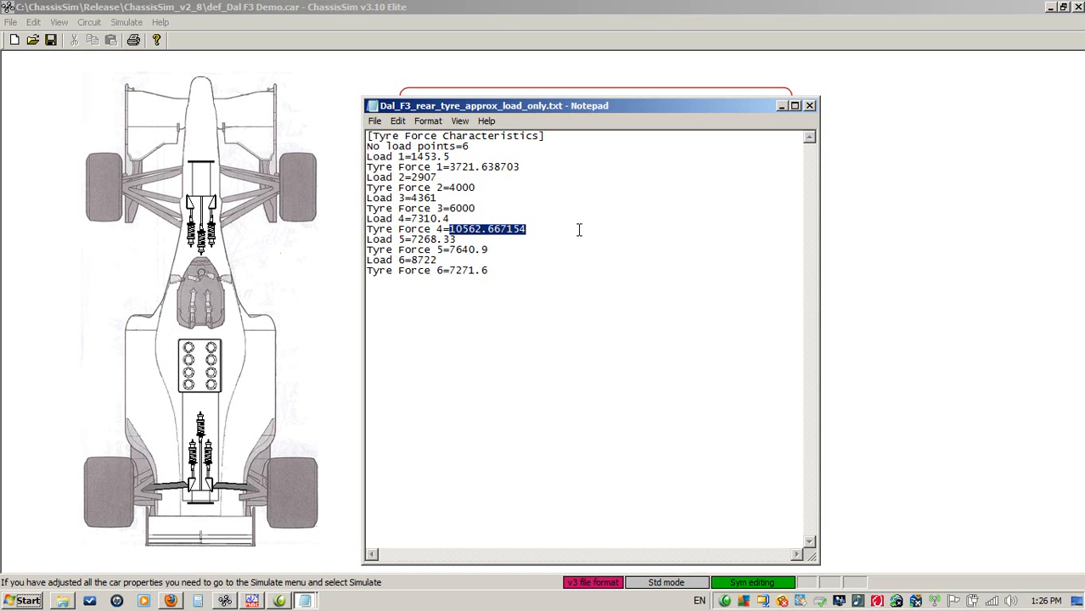
{"action": "type", "text": "7000"}
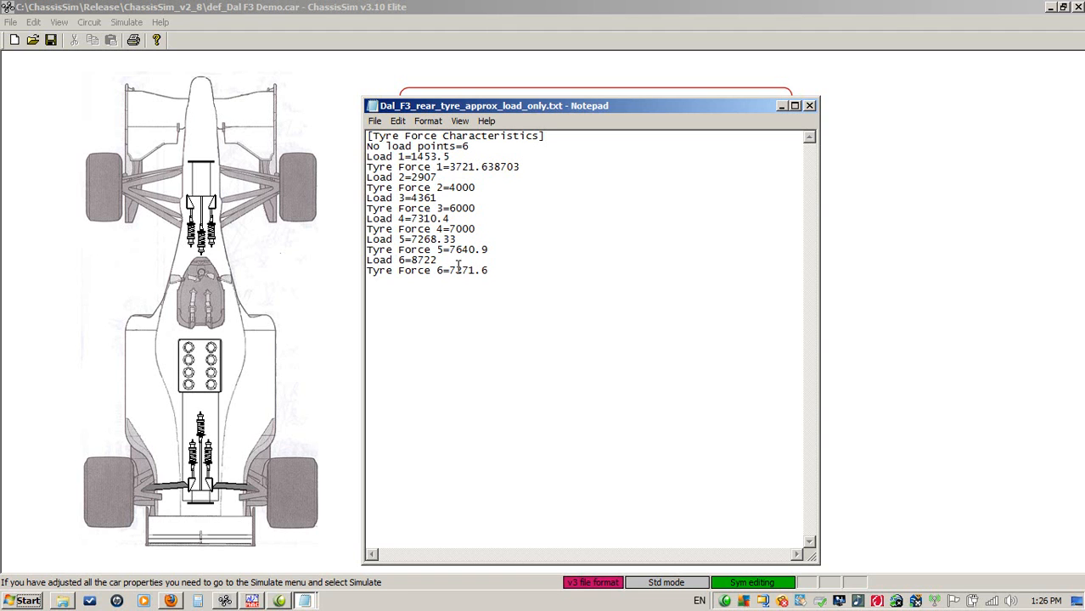
{"action": "double_click", "coordinate": [462, 270]}
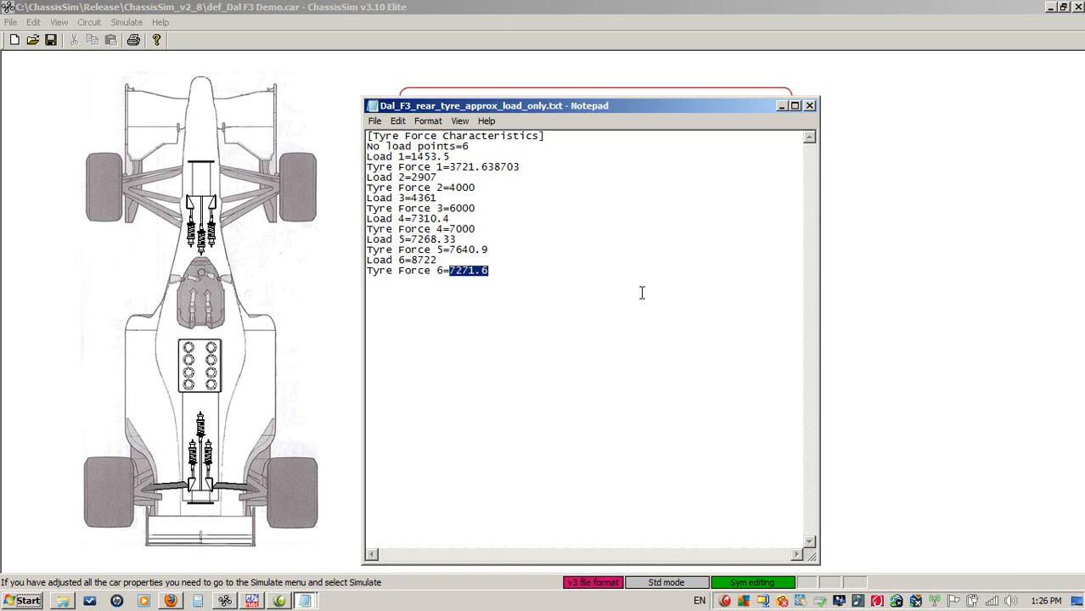
{"action": "type", "text": "8"}
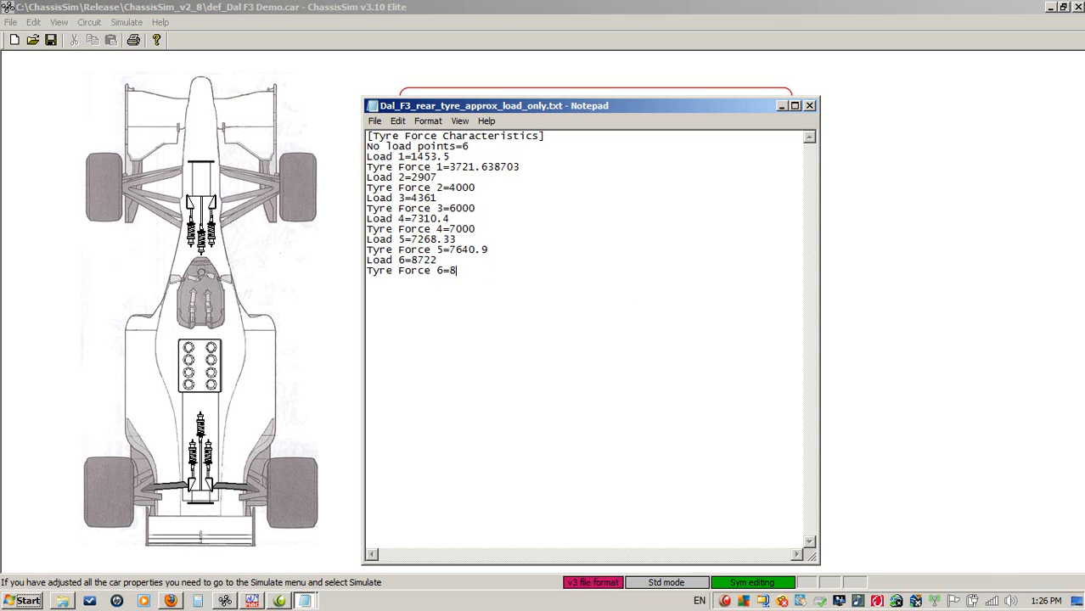
{"action": "type", "text": "000"}
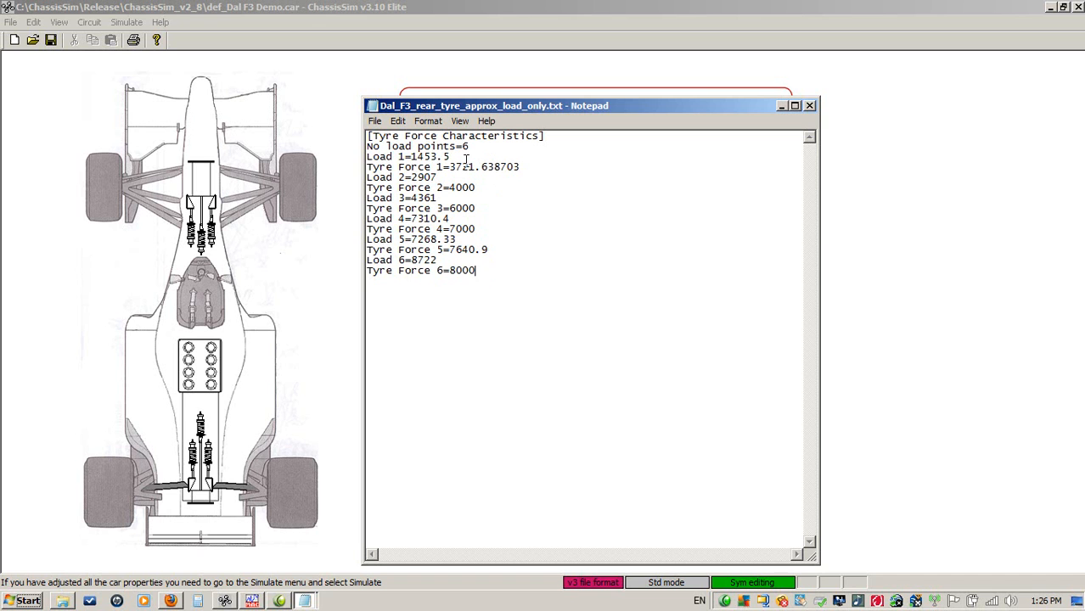
{"action": "mouse_move", "coordinate": [557, 295]}
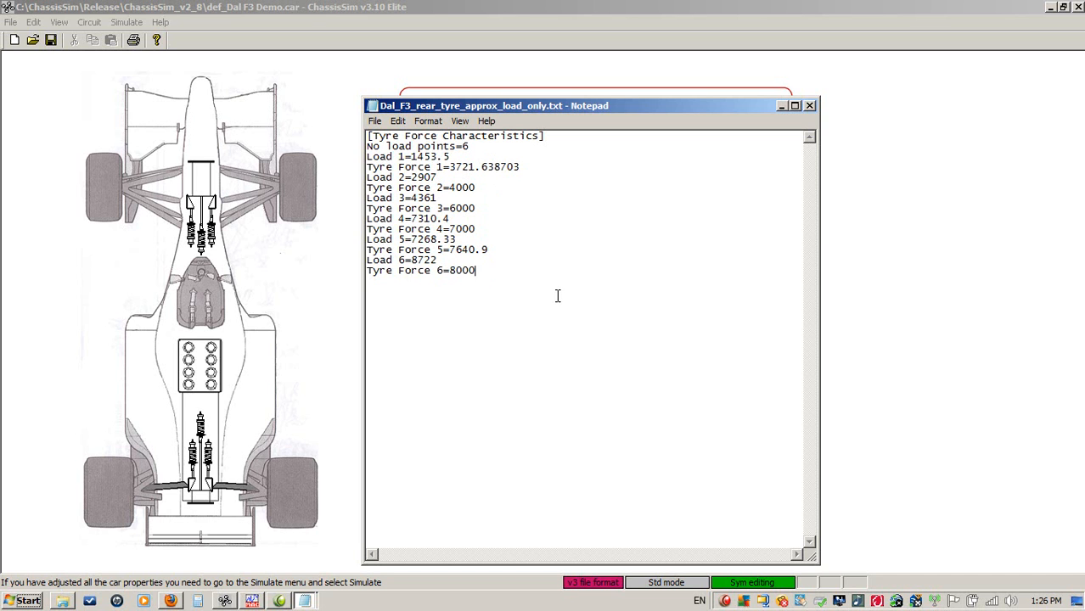
Import Dal_F3_rear_tyre_approx_load_only.txt as a v3 ascii tyre file into the rear tyres.
{"action": "left_click", "coordinate": [374, 121]}
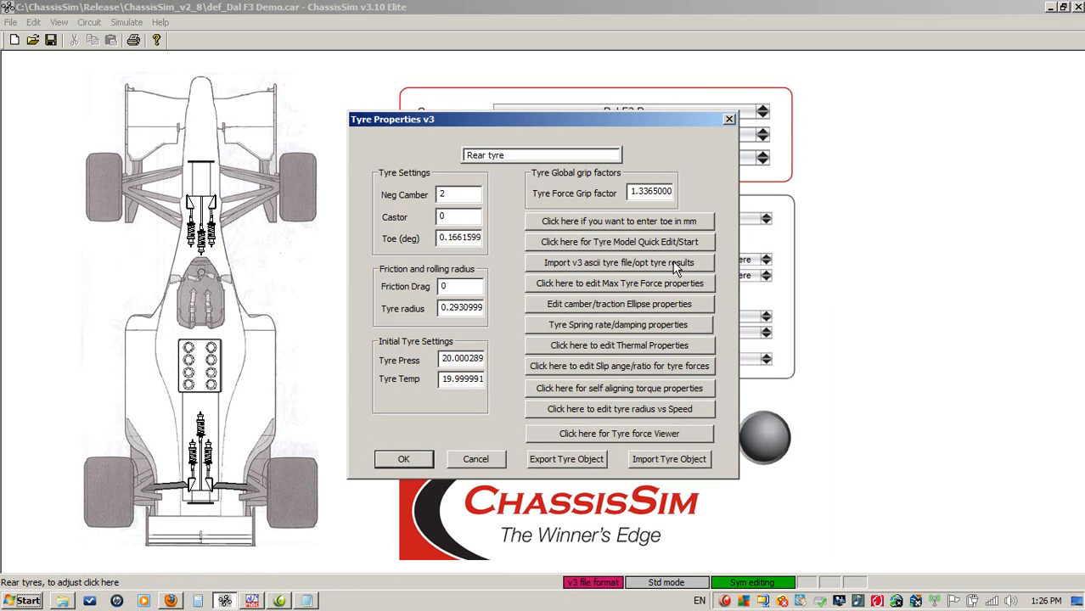
{"action": "left_click", "coordinate": [618, 262]}
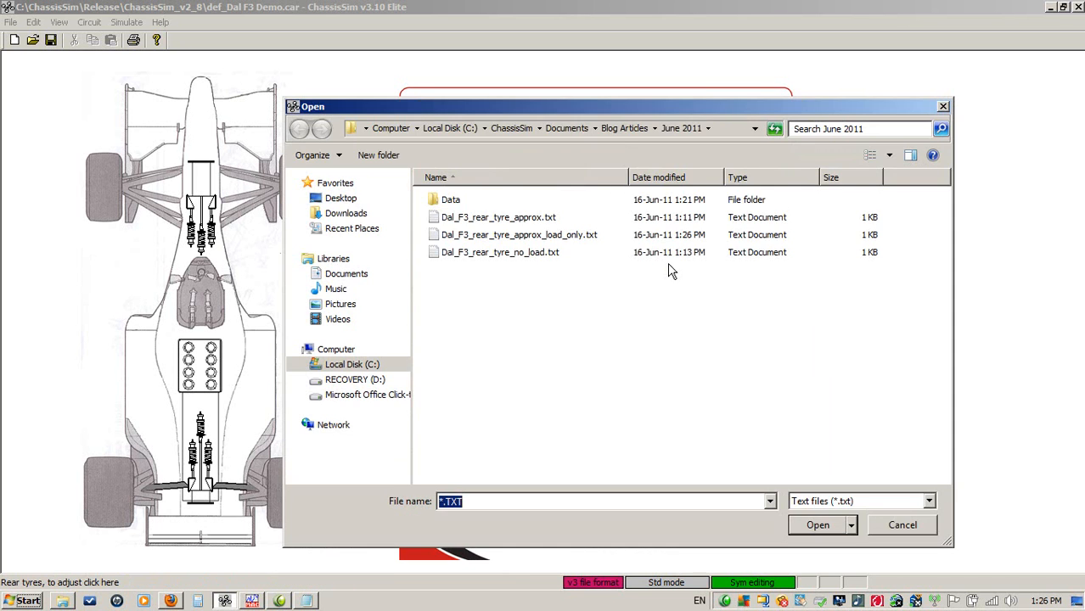
{"action": "mouse_move", "coordinate": [567, 238]}
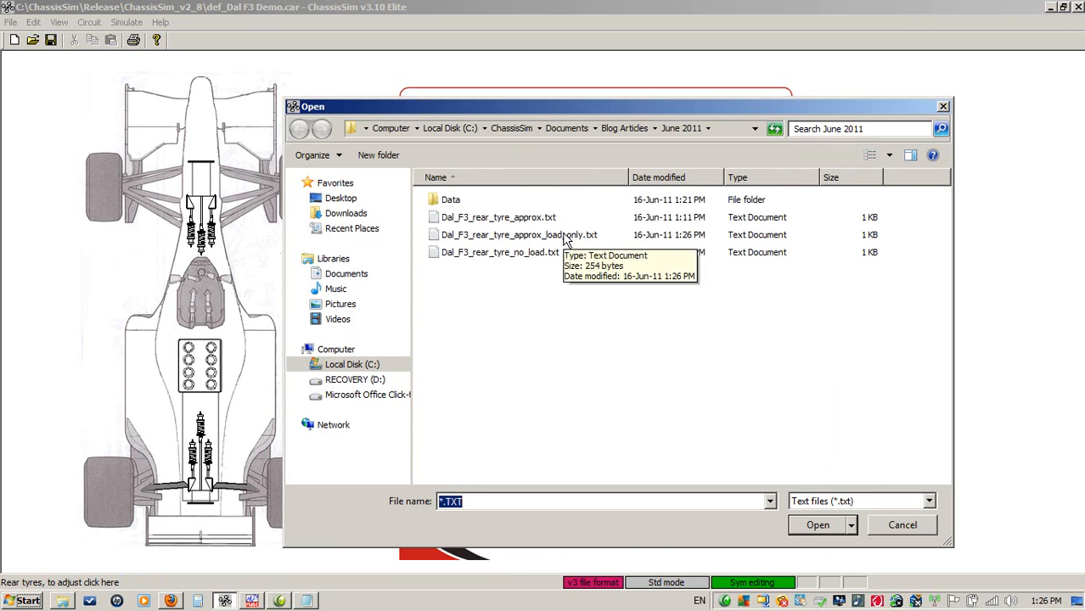
{"action": "left_click", "coordinate": [904, 525]}
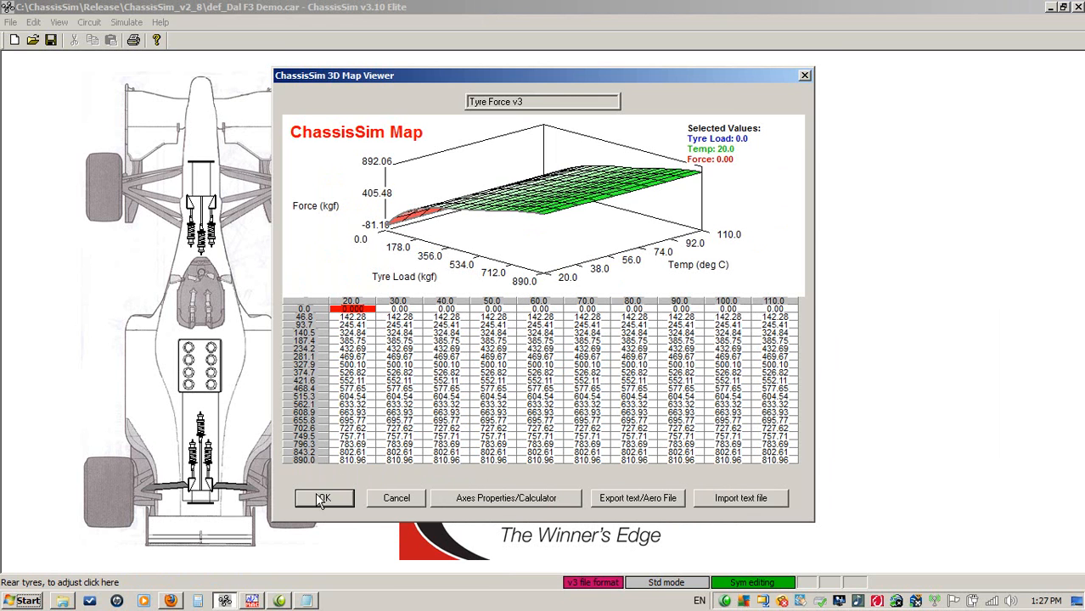
Accept the tyre map and set run comment 'TL' with output log al_f3_tc_mod_2.ld.
{"action": "left_click", "coordinate": [323, 500]}
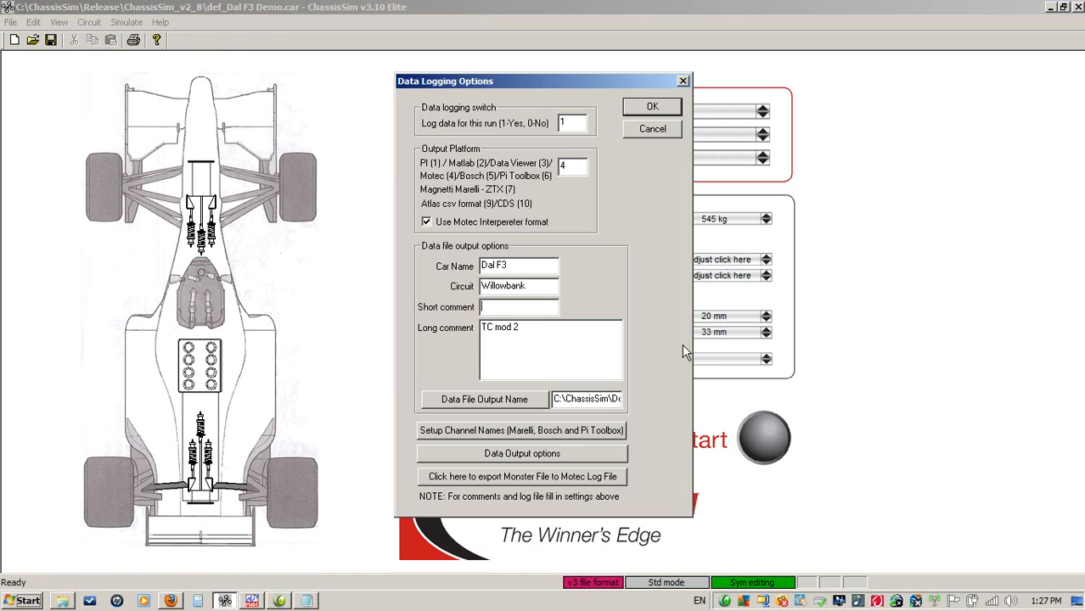
{"action": "type", "text": "TL mod 2"}
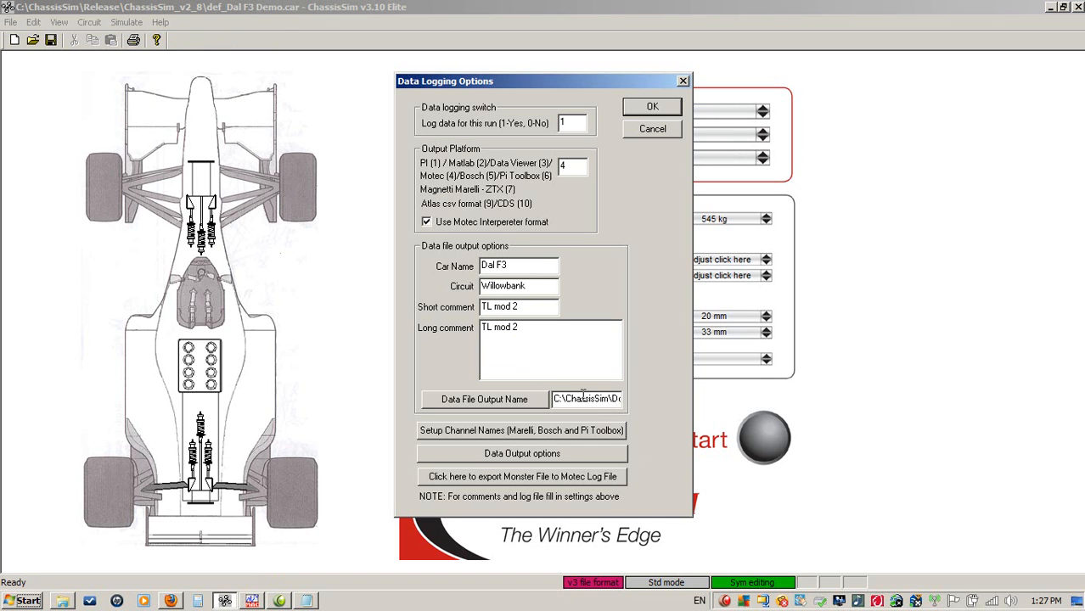
{"action": "left_click", "coordinate": [586, 399]}
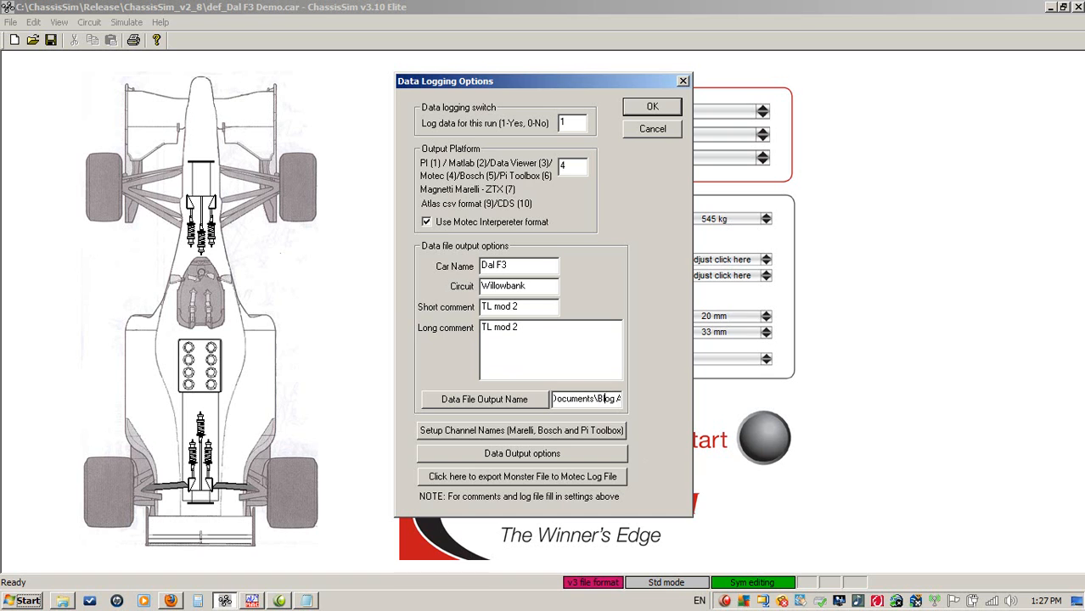
{"action": "type", "text": "al_f3_tc_mod_2.ld"}
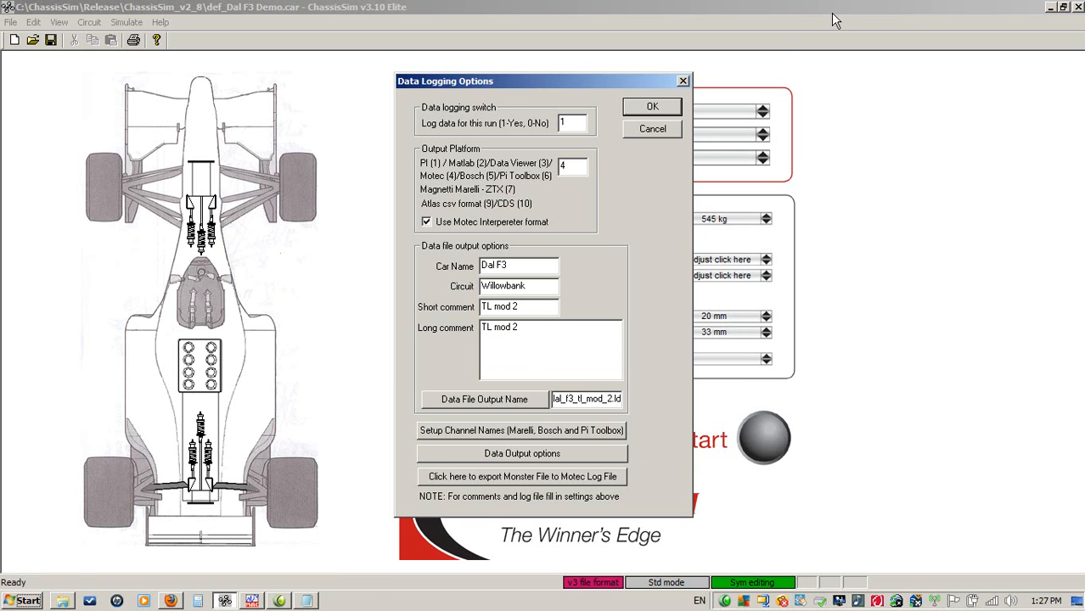
{"action": "left_click", "coordinate": [652, 105]}
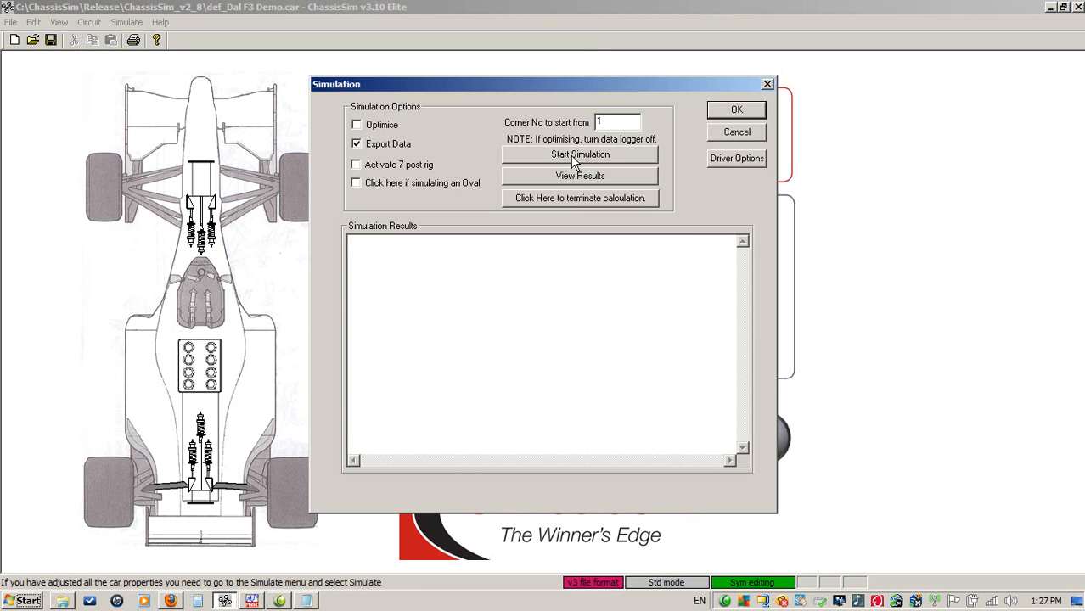
Run the simulation, dismiss the conversion message and switch to MoTeC Interpreter.
{"action": "left_click", "coordinate": [581, 153]}
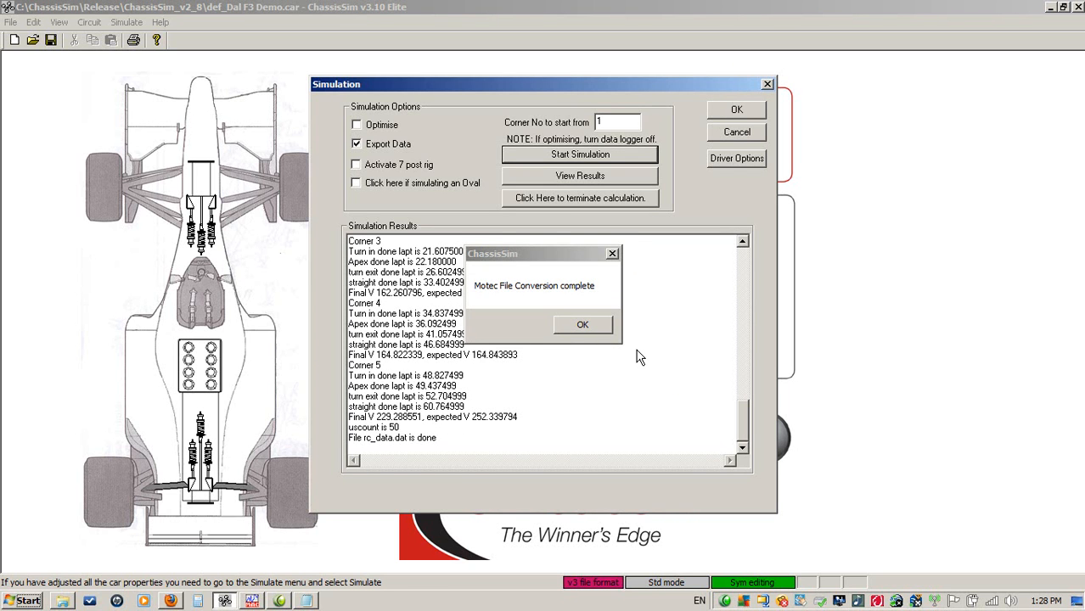
{"action": "left_click", "coordinate": [582, 325]}
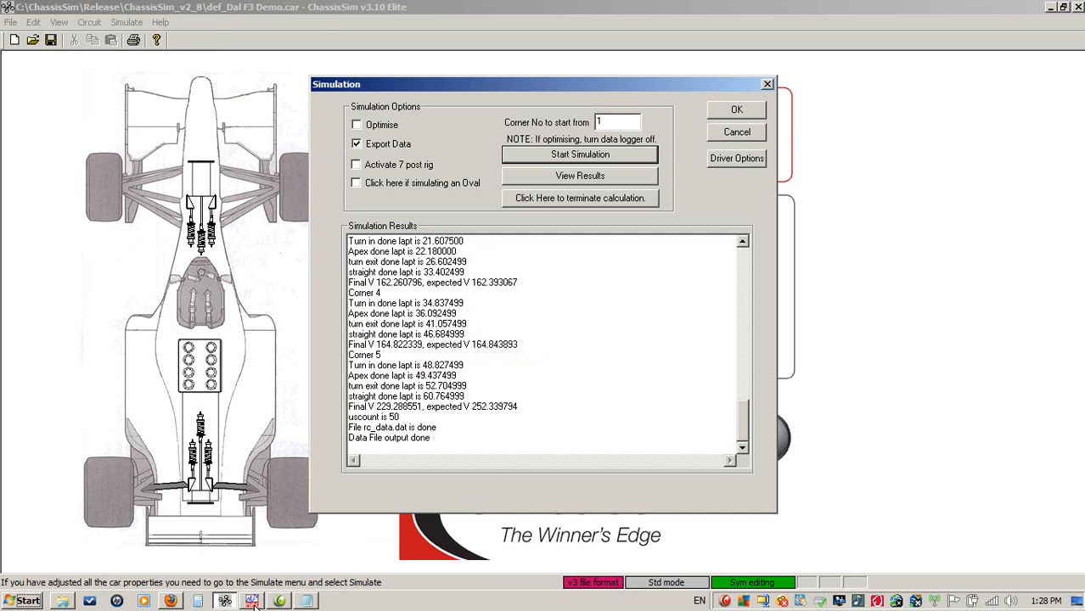
{"action": "left_click", "coordinate": [251, 601]}
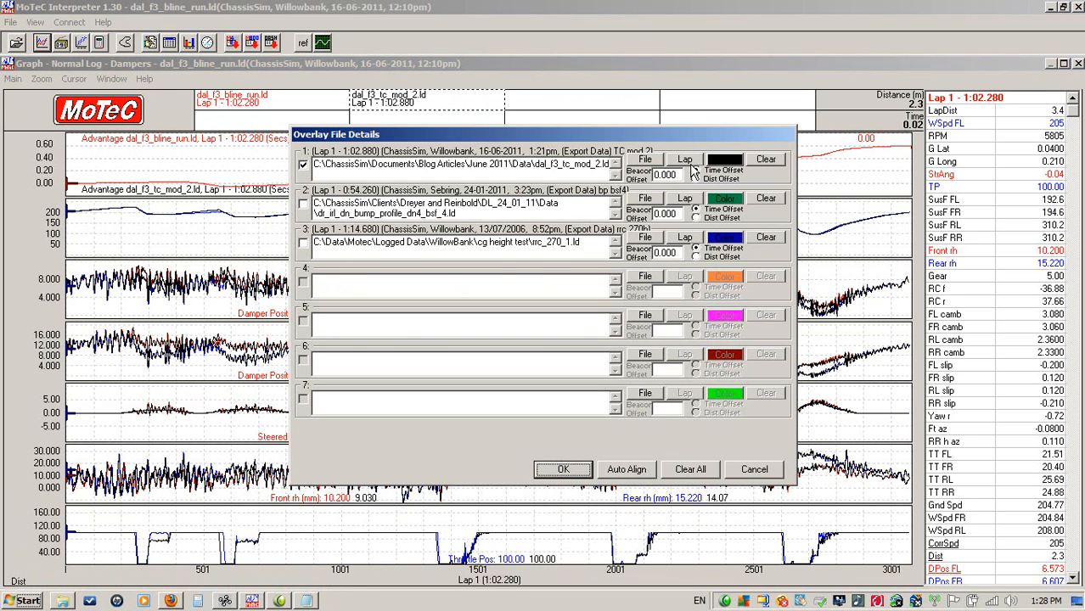
Overlay the fastest lap of the TL mod 2 log on the baseline run.
{"action": "left_click", "coordinate": [645, 160]}
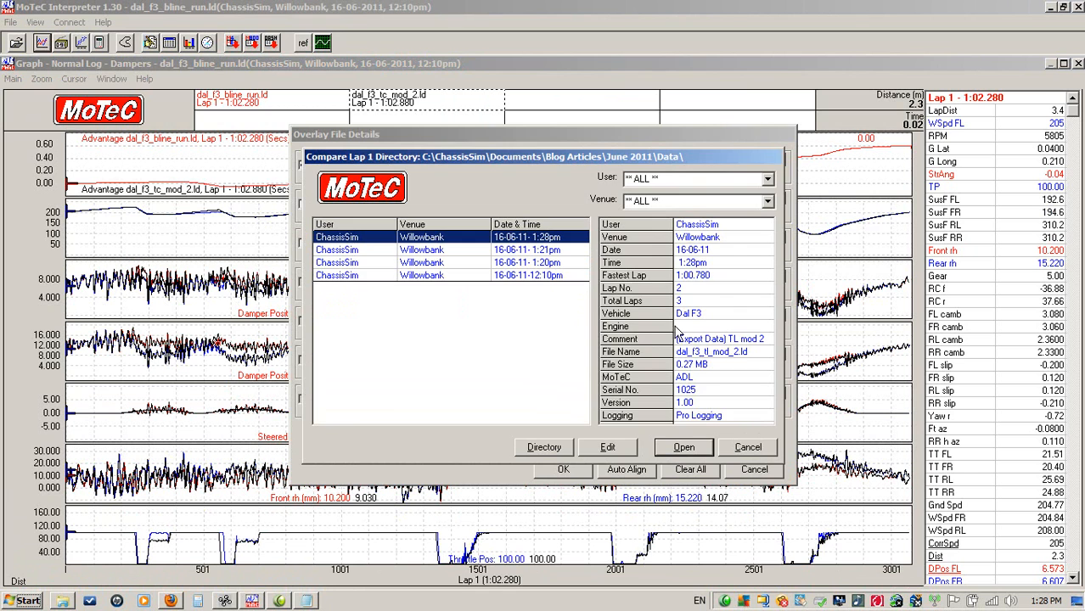
{"action": "left_click", "coordinate": [682, 449]}
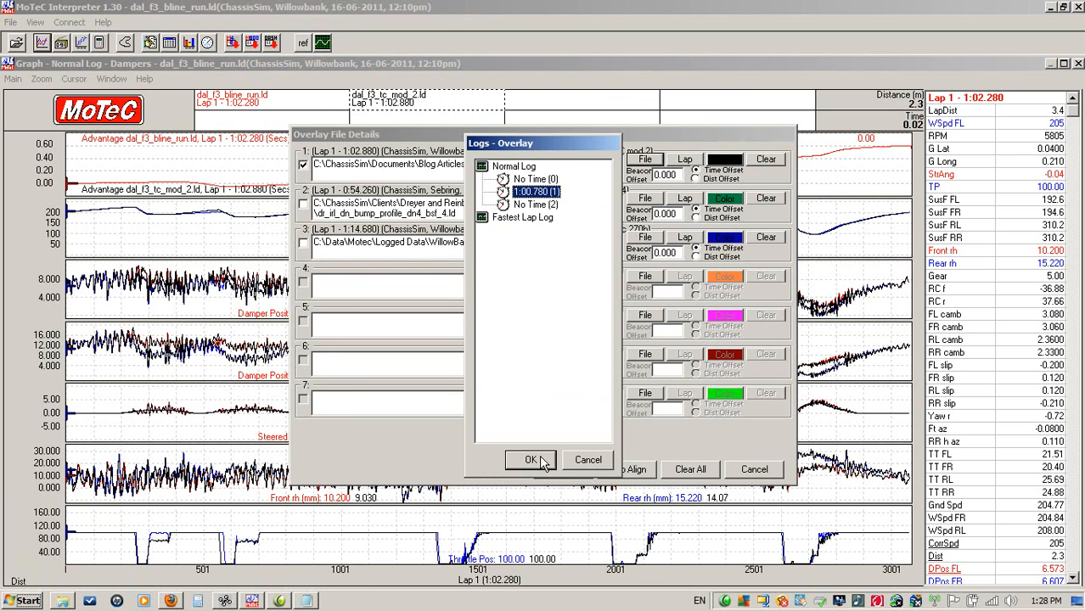
{"action": "left_click", "coordinate": [530, 458]}
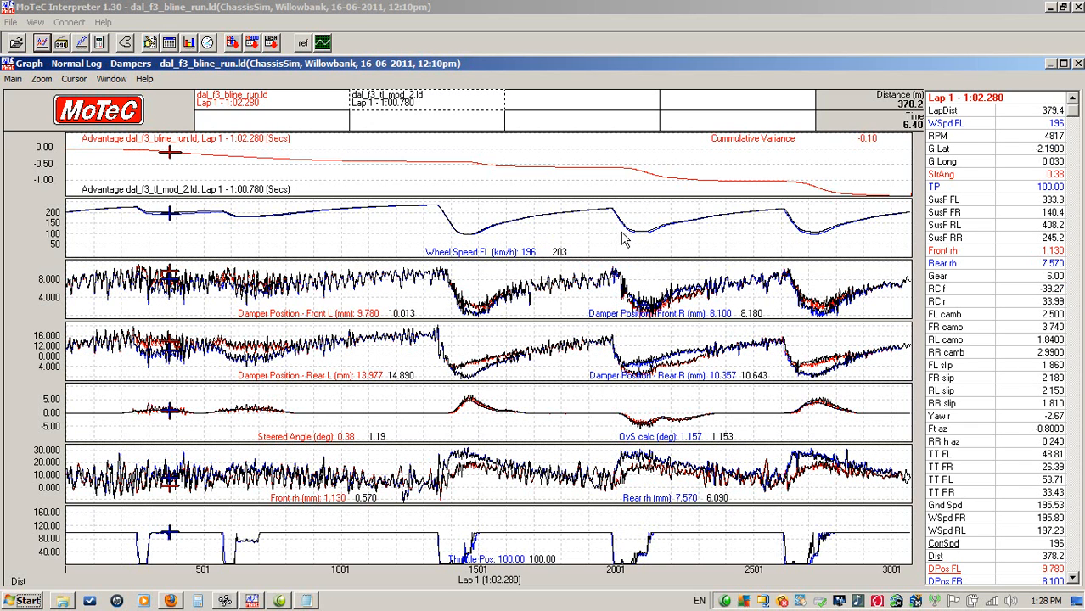
{"action": "mouse_move", "coordinate": [750, 237]}
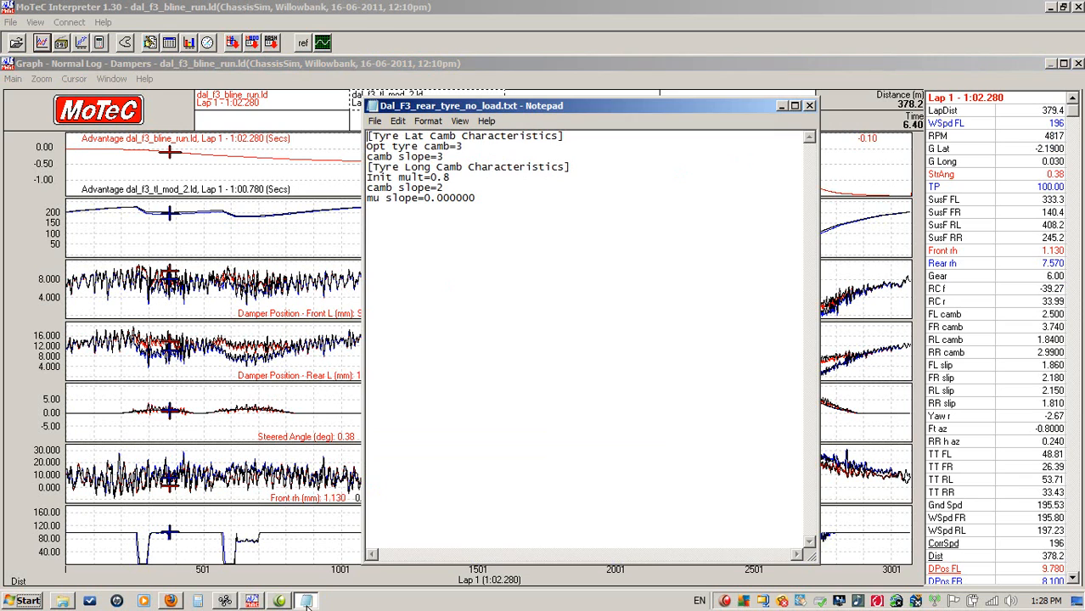
{"action": "mouse_move", "coordinate": [723, 125]}
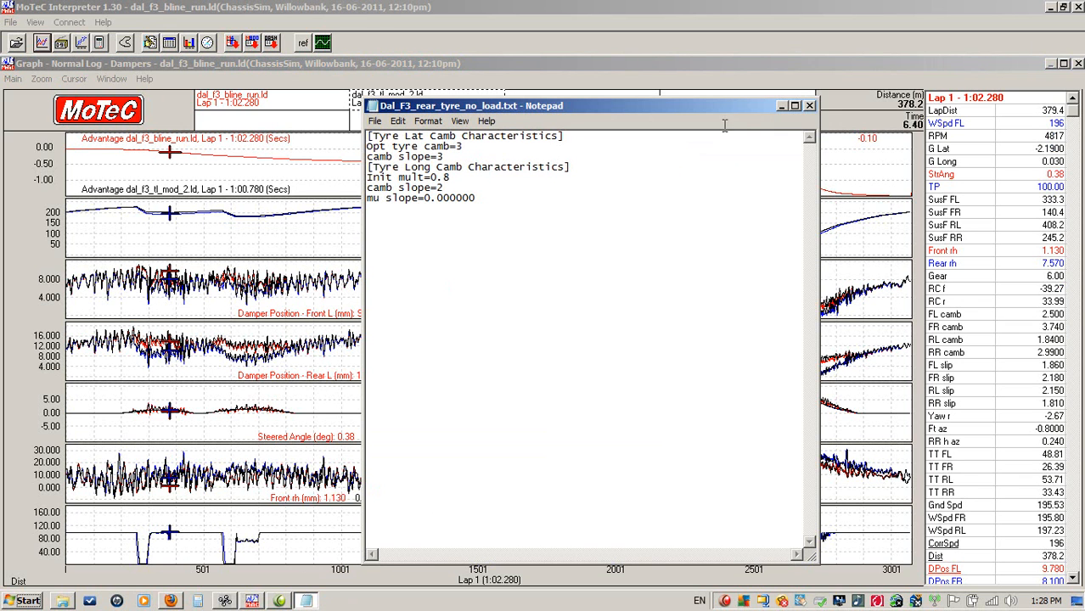
{"action": "mouse_move", "coordinate": [177, 574]}
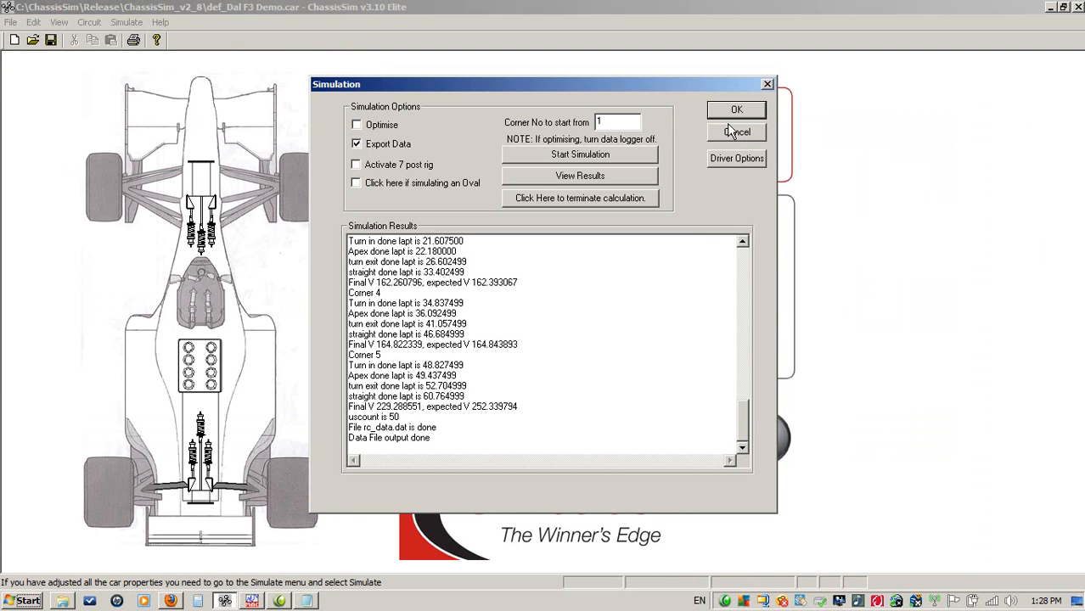
Close the simulation results, revisit rear tyre properties and open Dal_F3_rear_tyre_approx.txt in Notepad.
{"action": "left_click", "coordinate": [737, 109]}
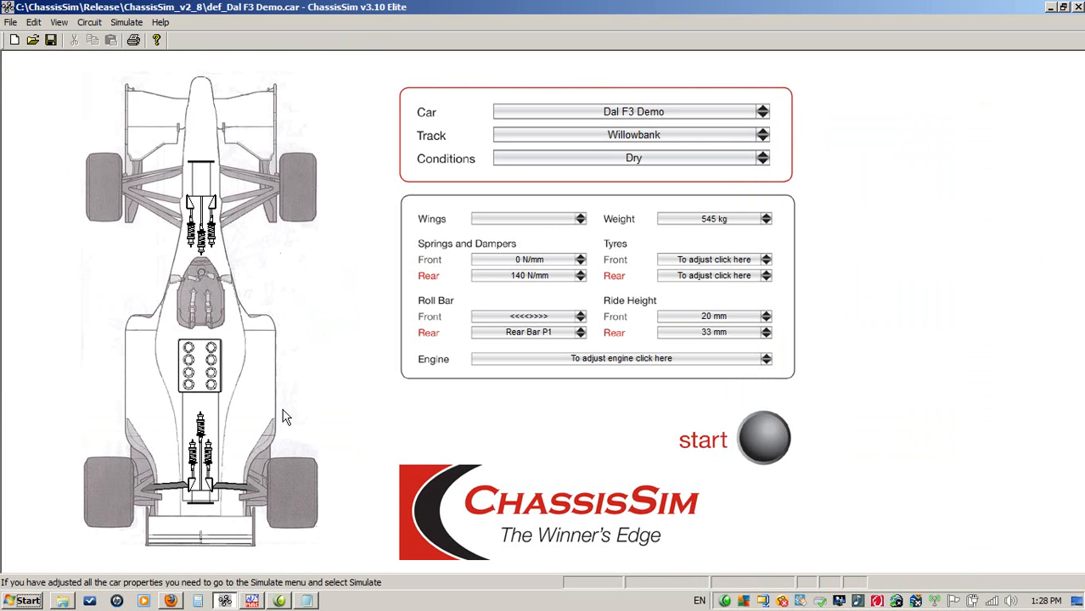
{"action": "left_click", "coordinate": [713, 275]}
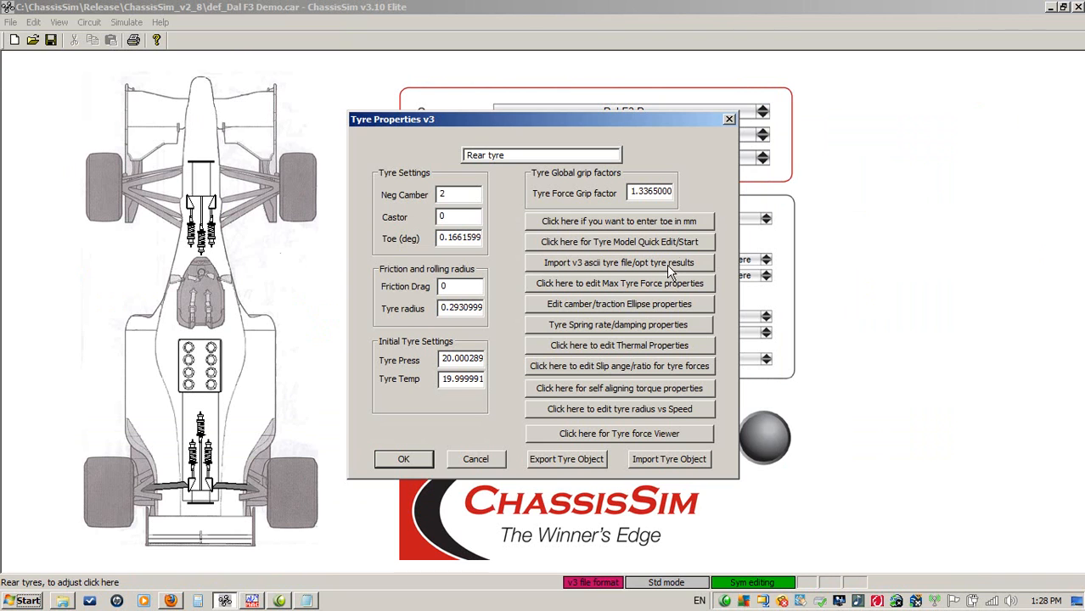
{"action": "mouse_move", "coordinate": [672, 272]}
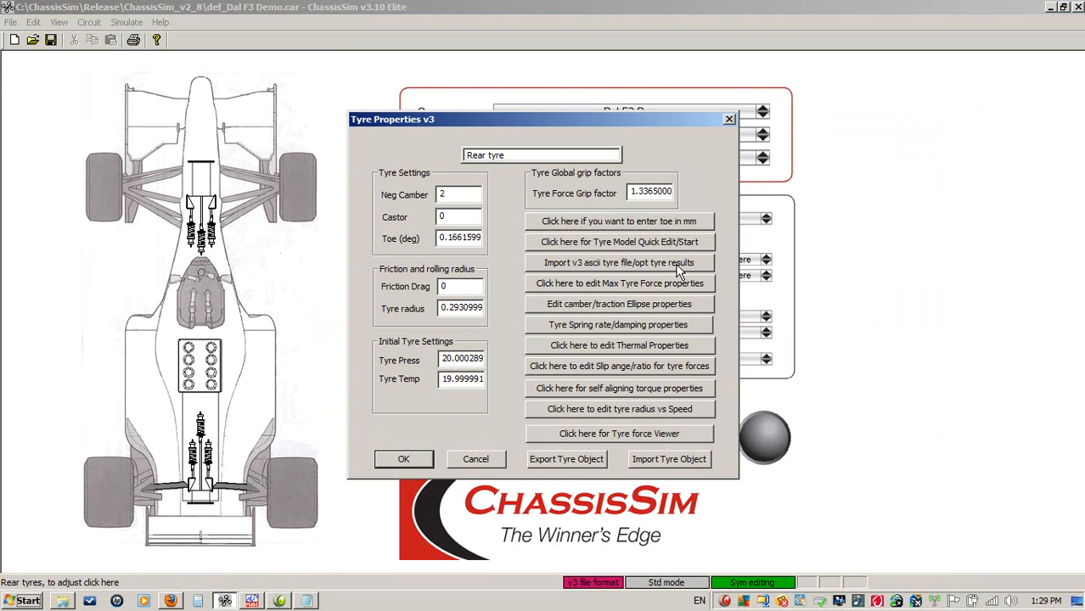
{"action": "left_click", "coordinate": [405, 459]}
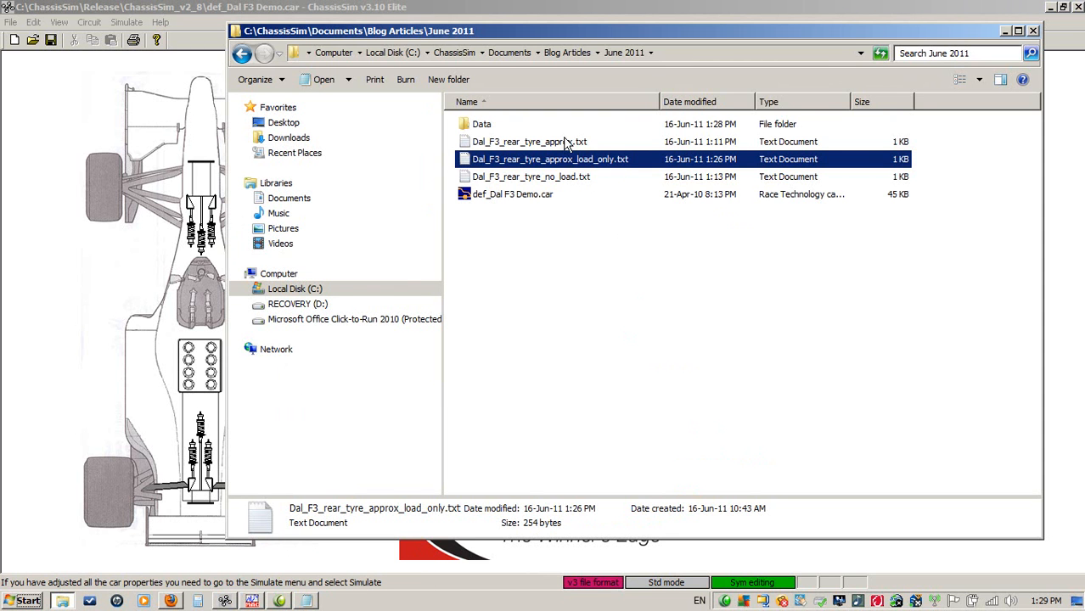
{"action": "double_click", "coordinate": [528, 142]}
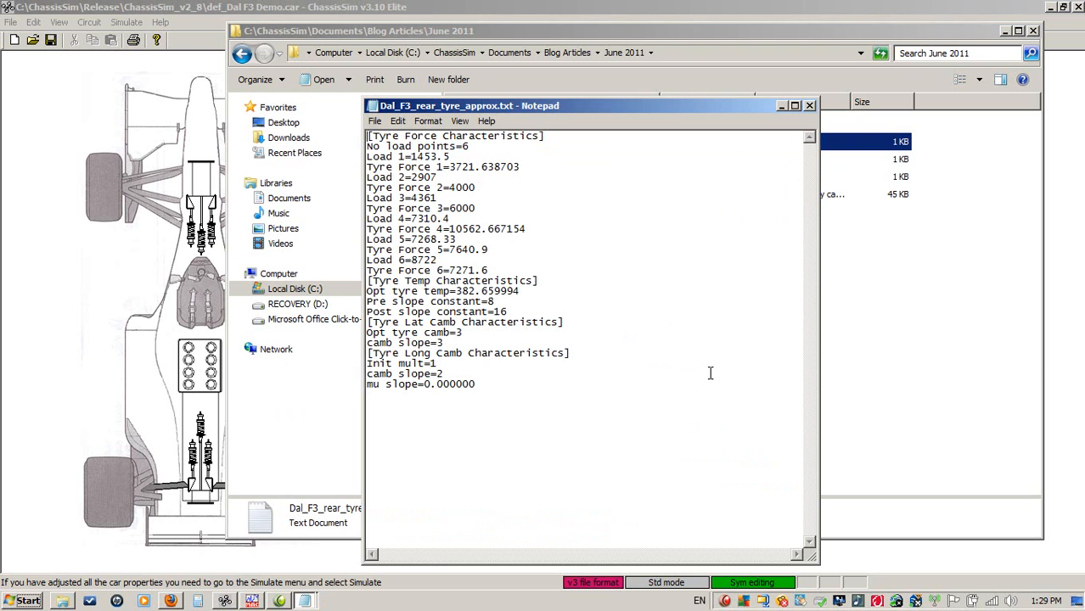